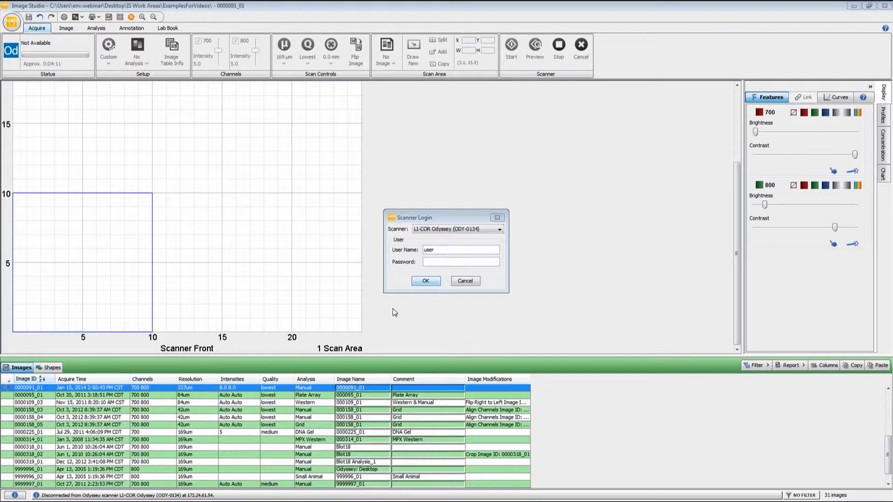
Enter the scanner password and confirm the Odyssey login.
{"action": "left_click", "coordinate": [460, 261]}
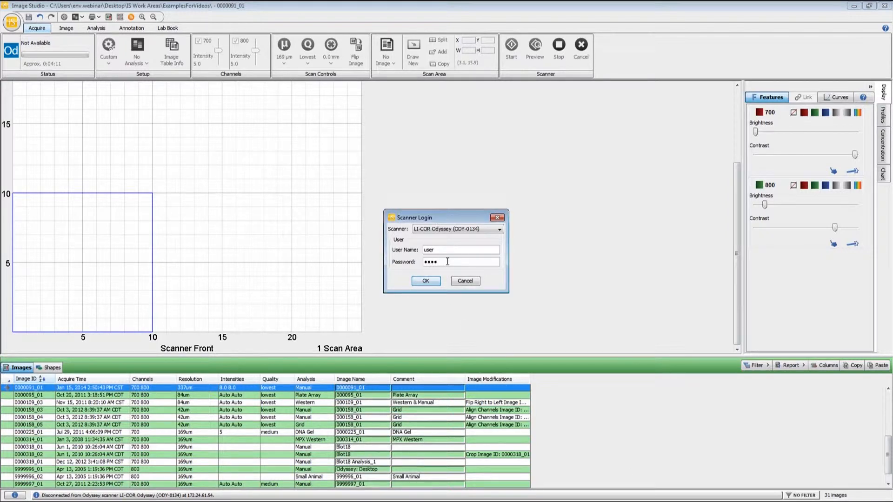
{"action": "left_click", "coordinate": [425, 281]}
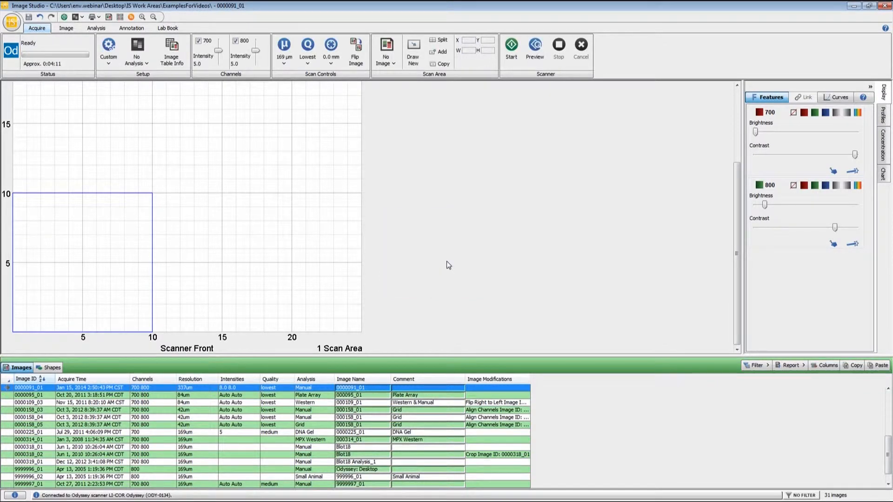
{"action": "left_click", "coordinate": [284, 49]}
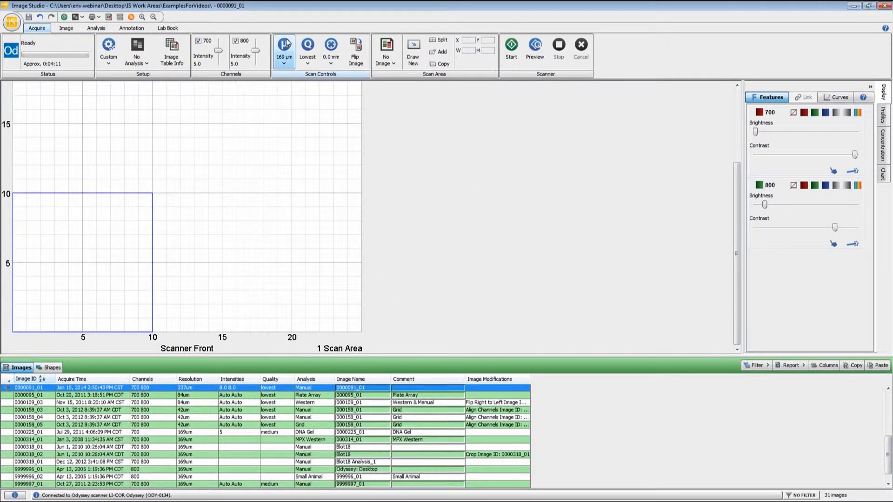
{"action": "left_click", "coordinate": [308, 48]}
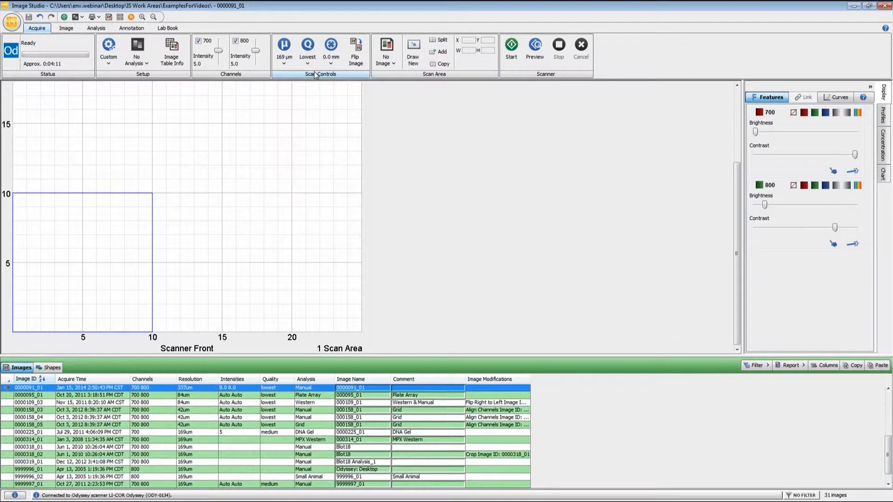
{"action": "left_click", "coordinate": [108, 48]}
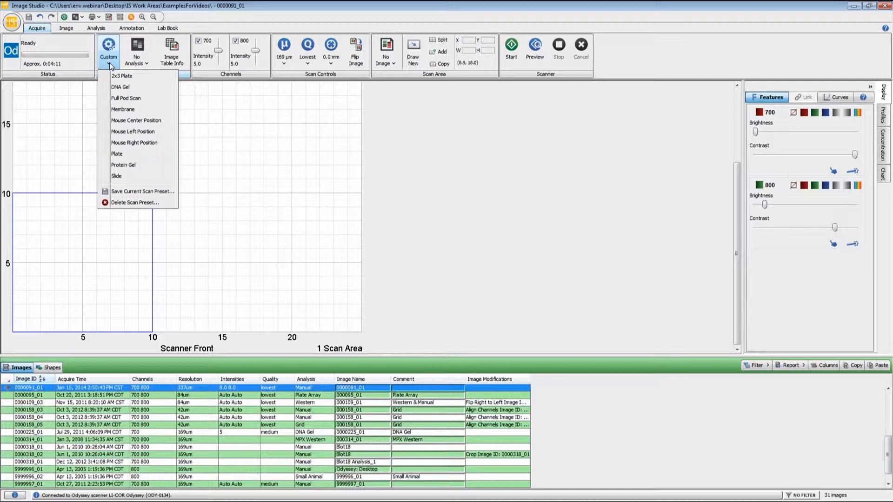
{"action": "mouse_move", "coordinate": [123, 109]}
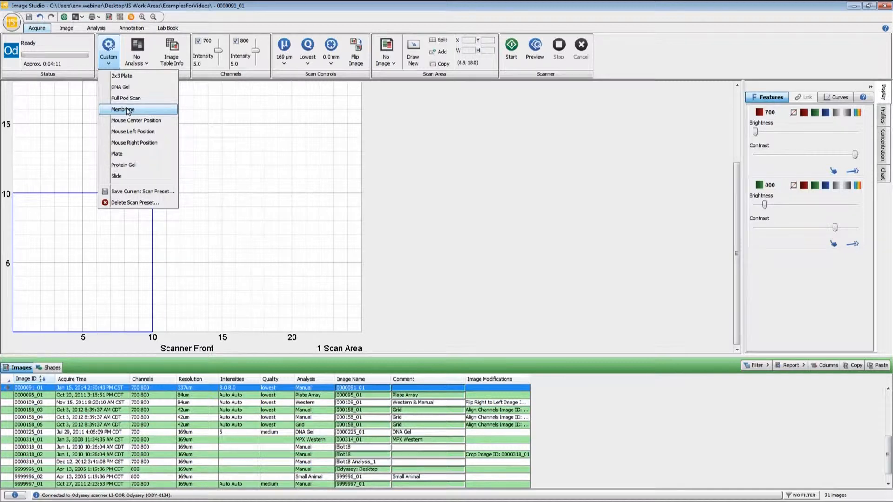
{"action": "left_click", "coordinate": [123, 109]}
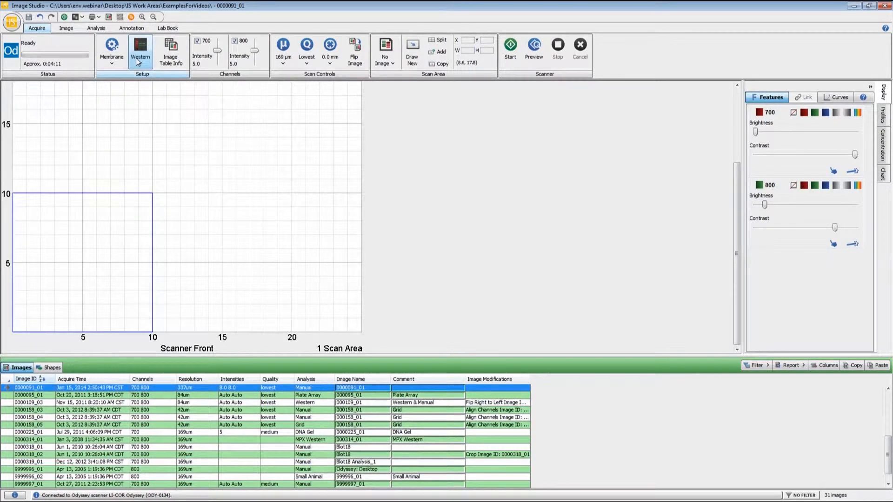
{"action": "left_click", "coordinate": [140, 50]}
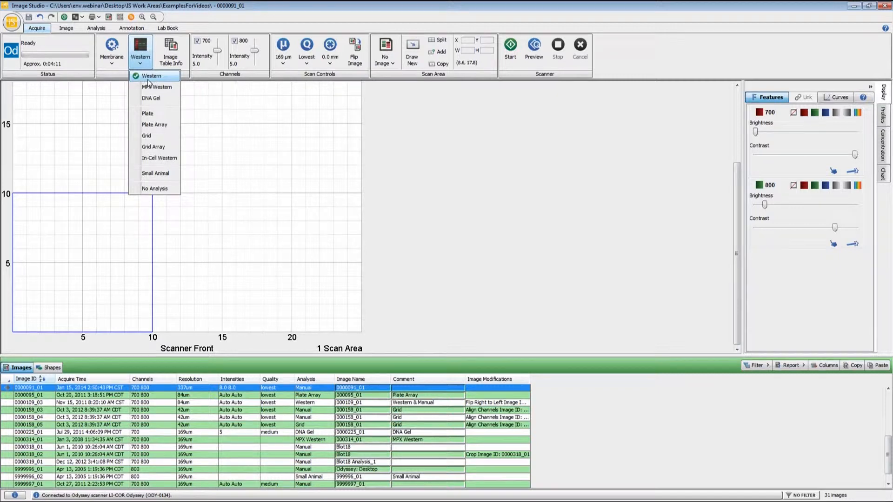
{"action": "mouse_move", "coordinate": [155, 189]}
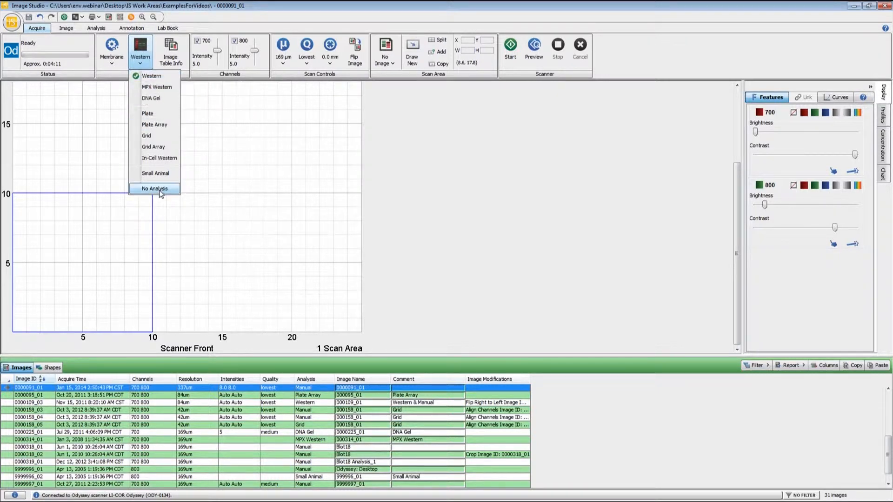
{"action": "mouse_move", "coordinate": [155, 189]}
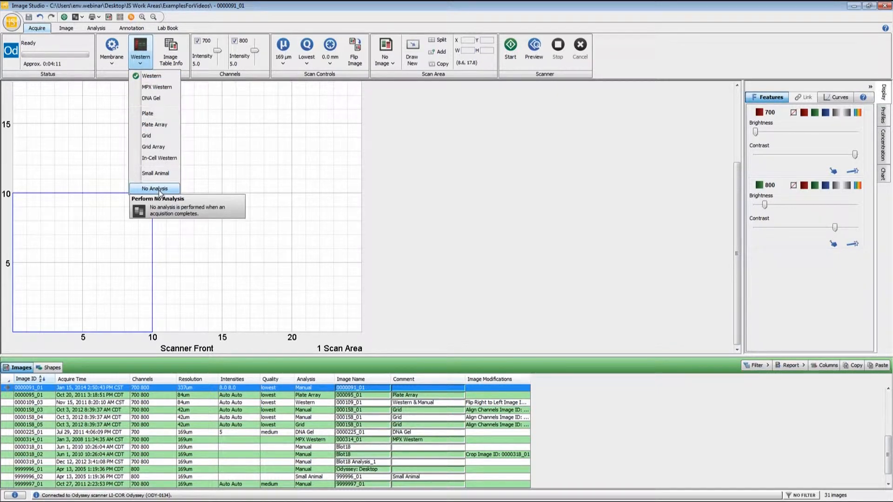
{"action": "left_click", "coordinate": [155, 189]}
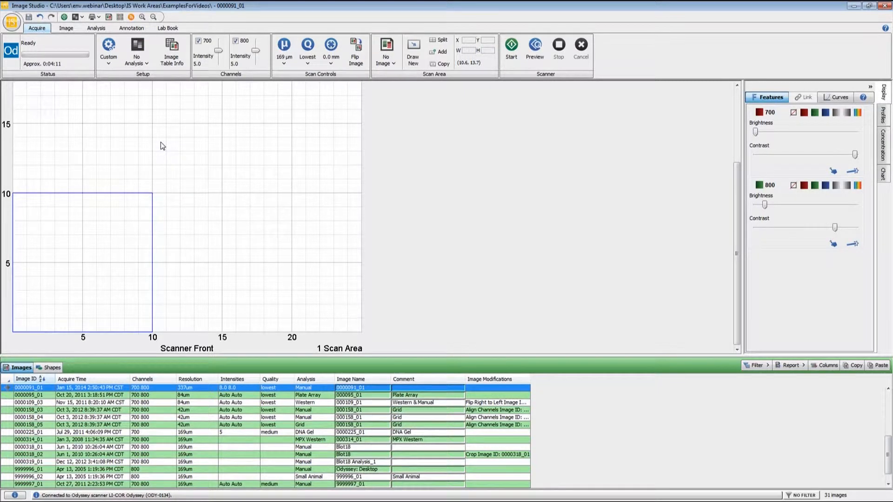
{"action": "mouse_move", "coordinate": [183, 82]}
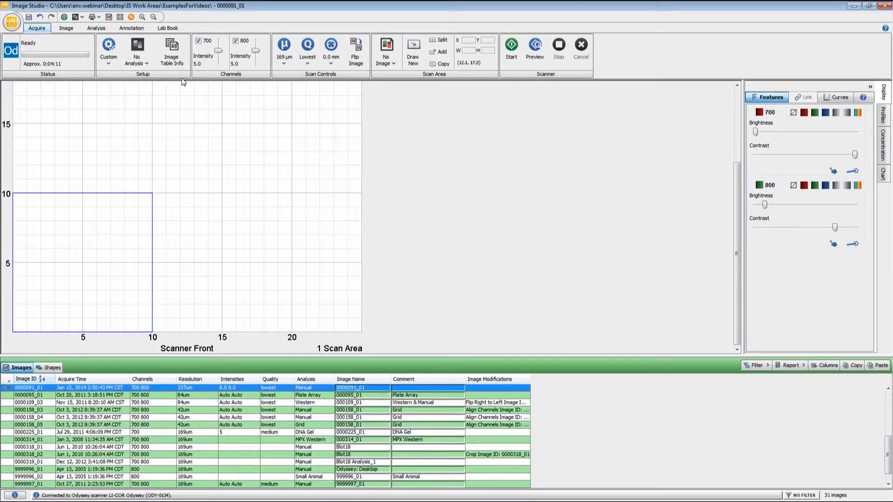
{"action": "left_click", "coordinate": [171, 51]}
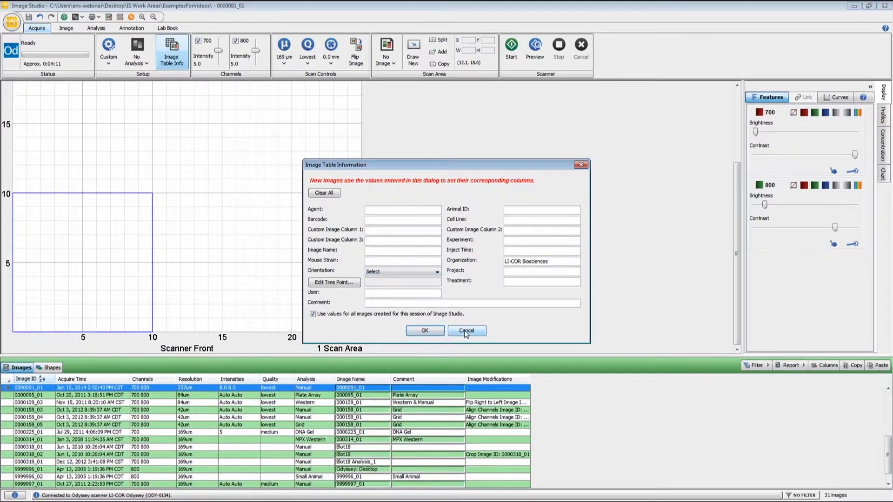
{"action": "mouse_move", "coordinate": [463, 352]}
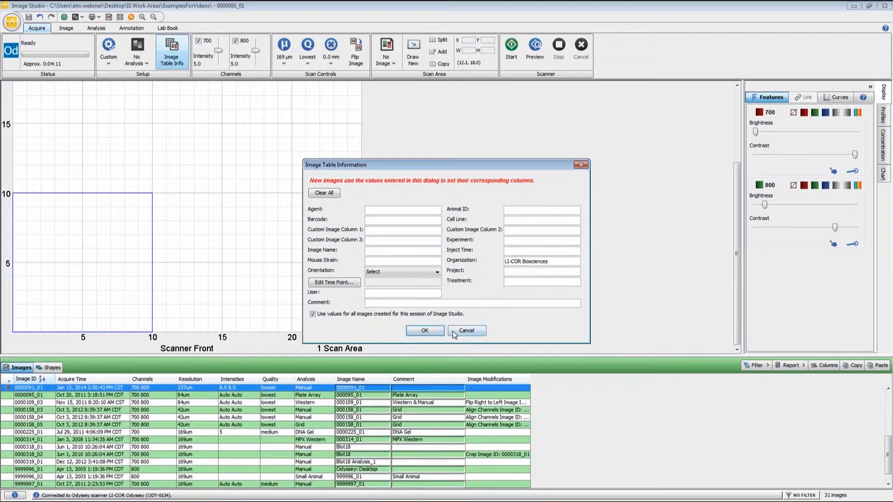
{"action": "left_click", "coordinate": [466, 331]}
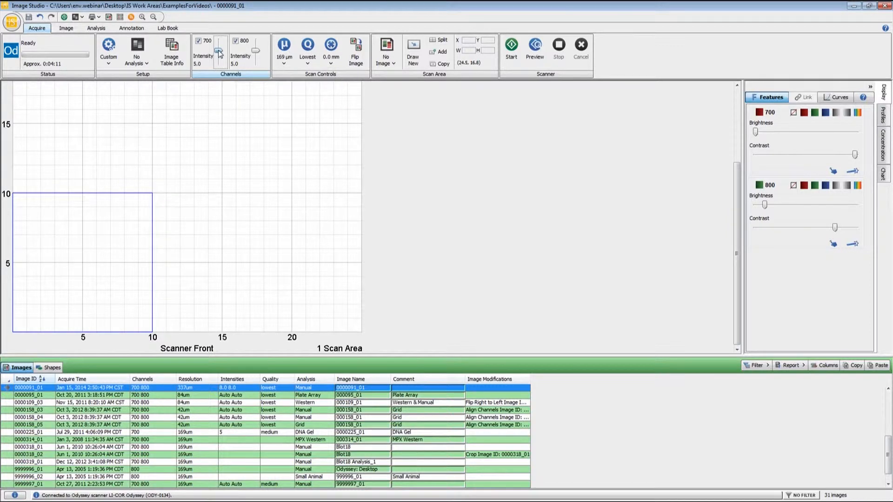
Raise the 700 and 800 channel intensity sliders both to 8.0.
{"action": "left_click", "coordinate": [219, 51]}
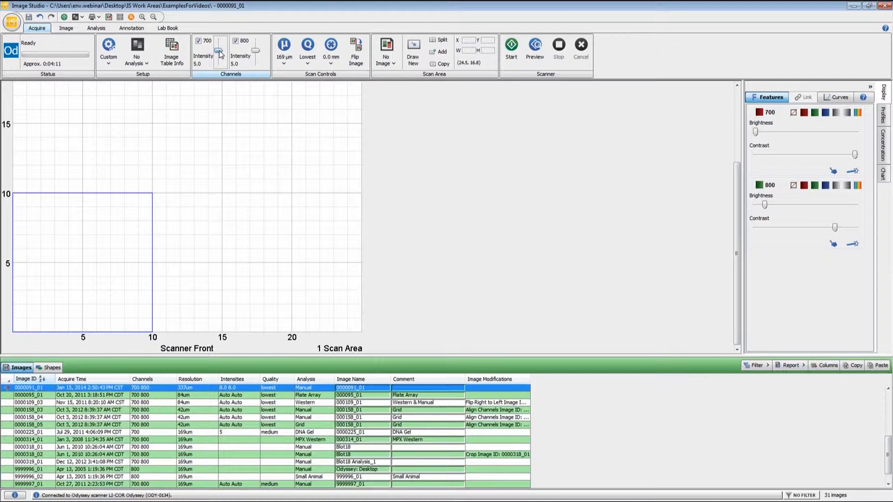
{"action": "left_click", "coordinate": [219, 44]}
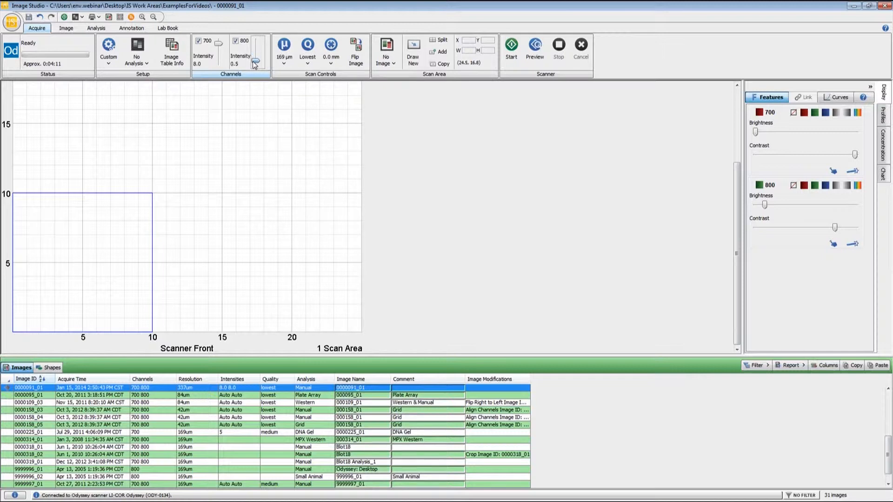
{"action": "left_click_drag", "start_coordinate": [257, 62], "coordinate": [257, 51]}
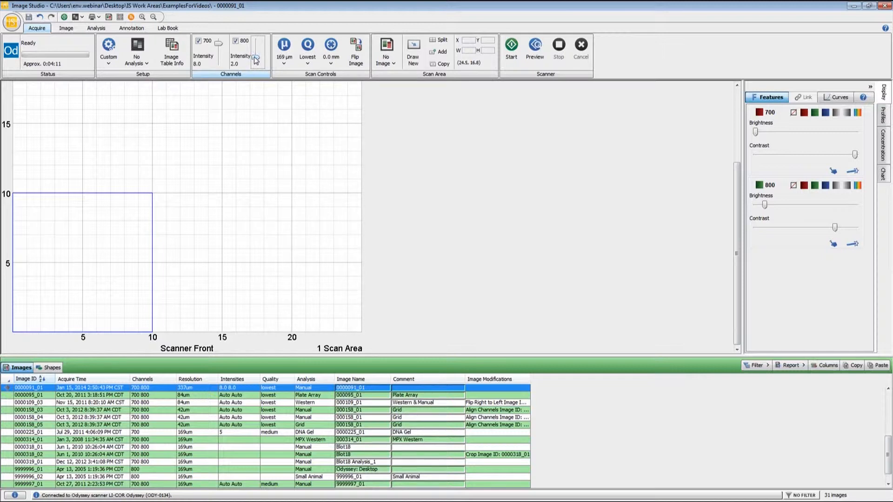
{"action": "left_click", "coordinate": [237, 40]}
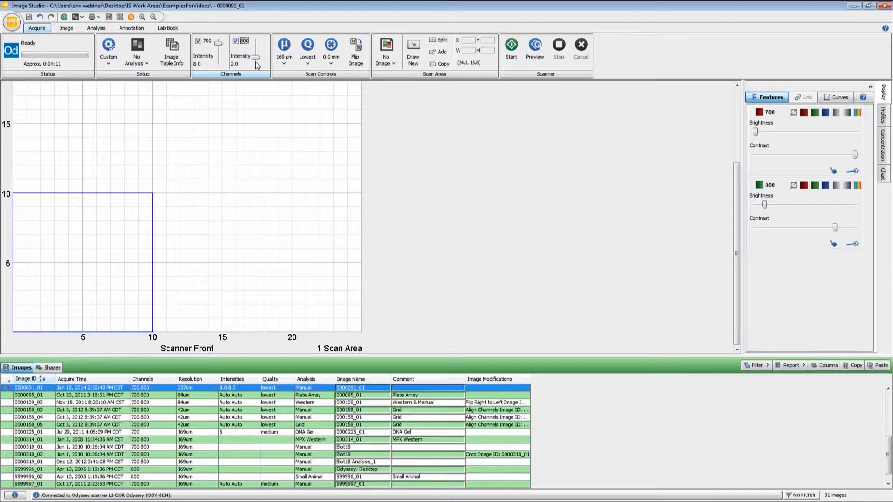
{"action": "mouse_move", "coordinate": [256, 59]}
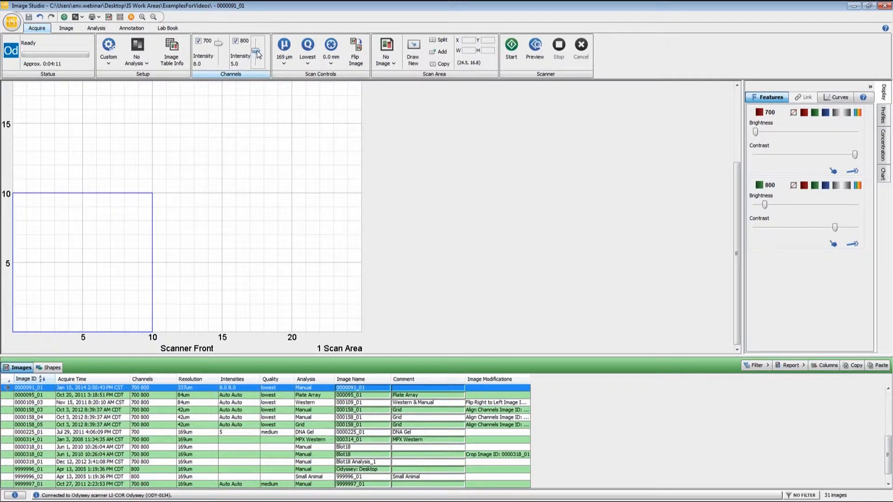
{"action": "left_click", "coordinate": [257, 46]}
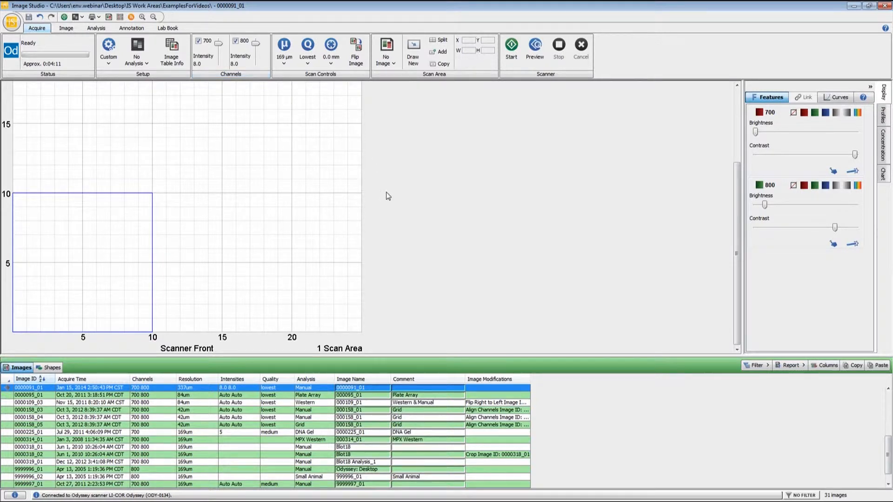
{"action": "mouse_move", "coordinate": [397, 206]}
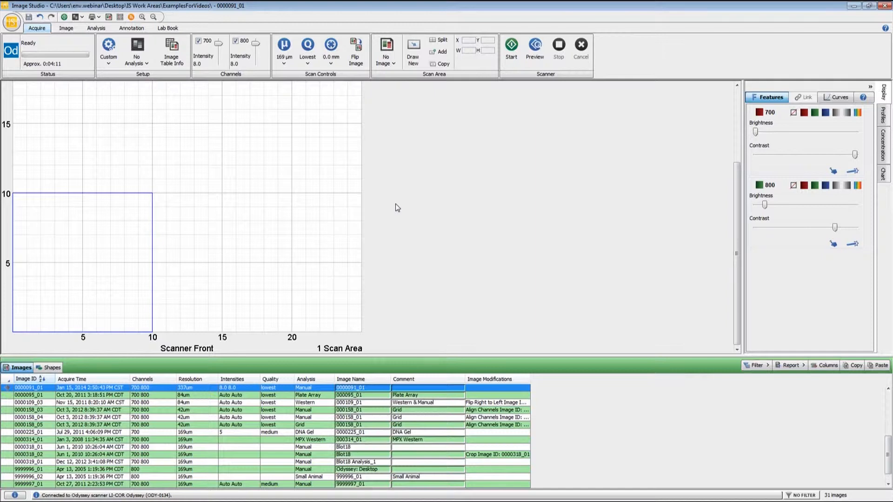
{"action": "left_click", "coordinate": [284, 49]}
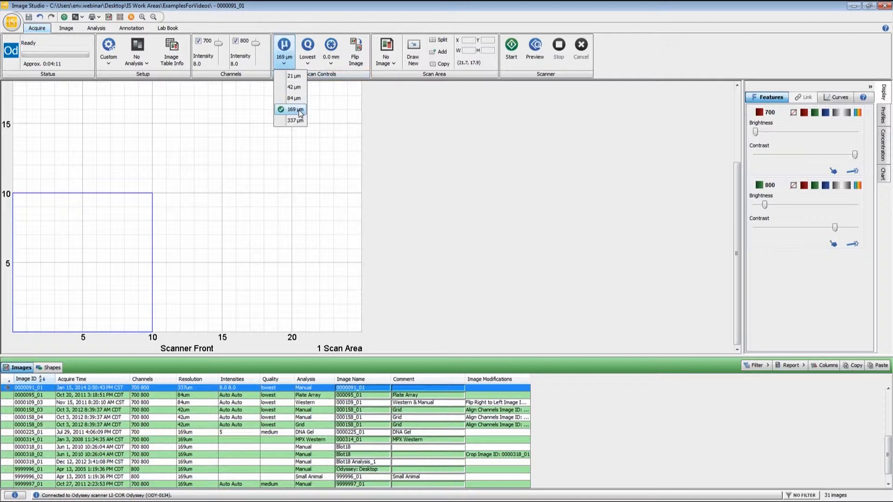
{"action": "mouse_move", "coordinate": [295, 98]}
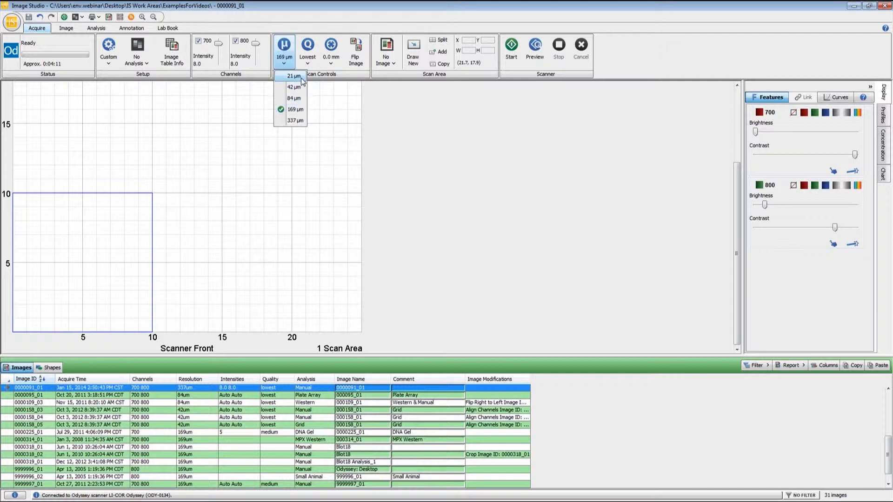
{"action": "mouse_move", "coordinate": [299, 87]}
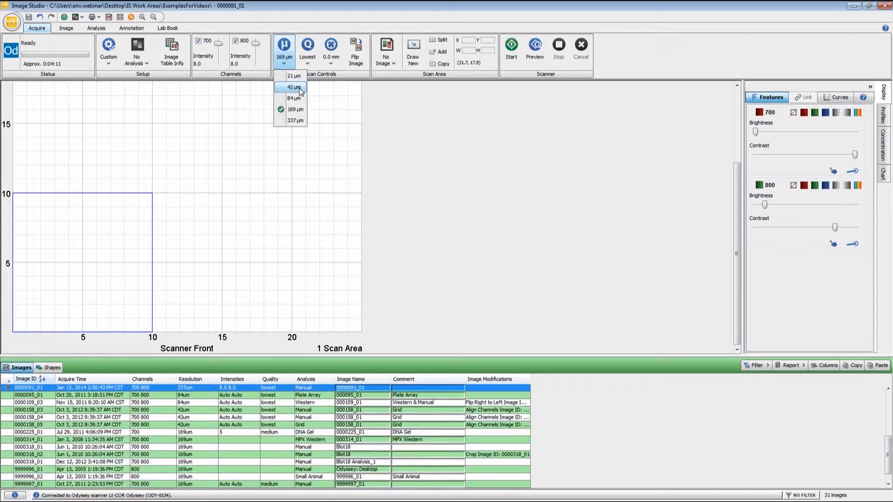
{"action": "mouse_move", "coordinate": [295, 98]}
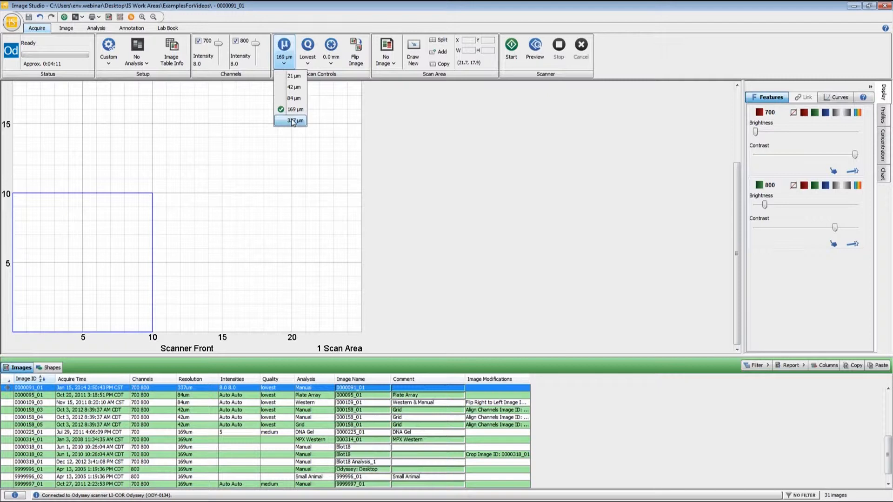
Select 337 µm from the scan resolution dropdown.
{"action": "left_click", "coordinate": [294, 120]}
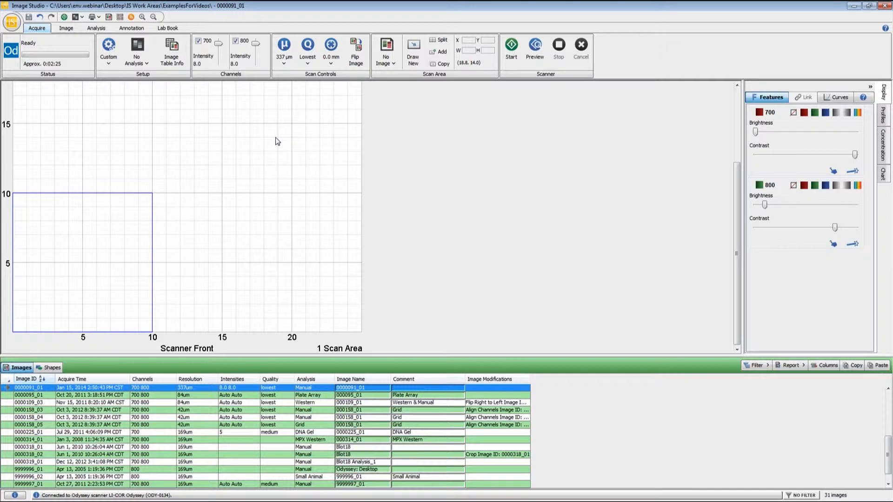
{"action": "left_click", "coordinate": [307, 49]}
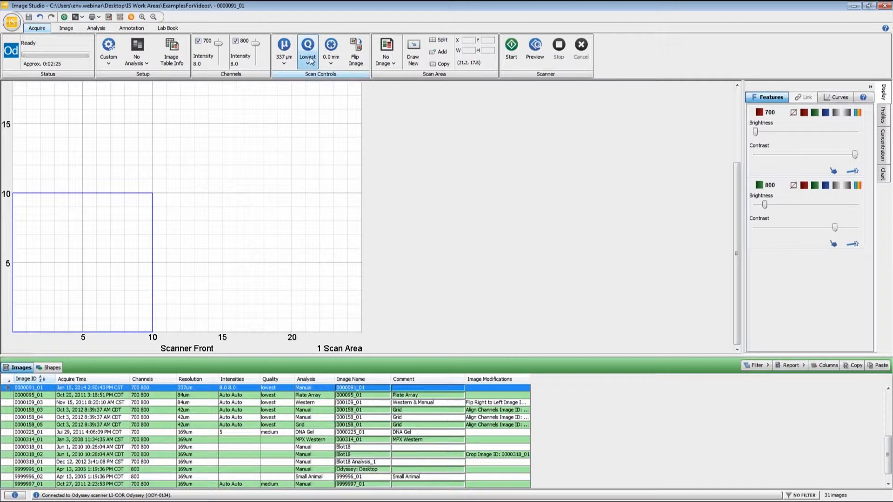
{"action": "left_click", "coordinate": [308, 51]}
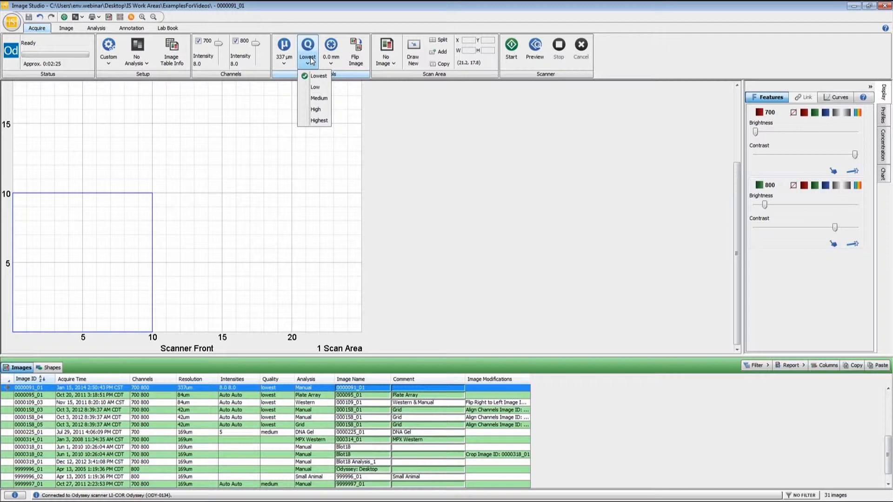
{"action": "mouse_move", "coordinate": [318, 76]}
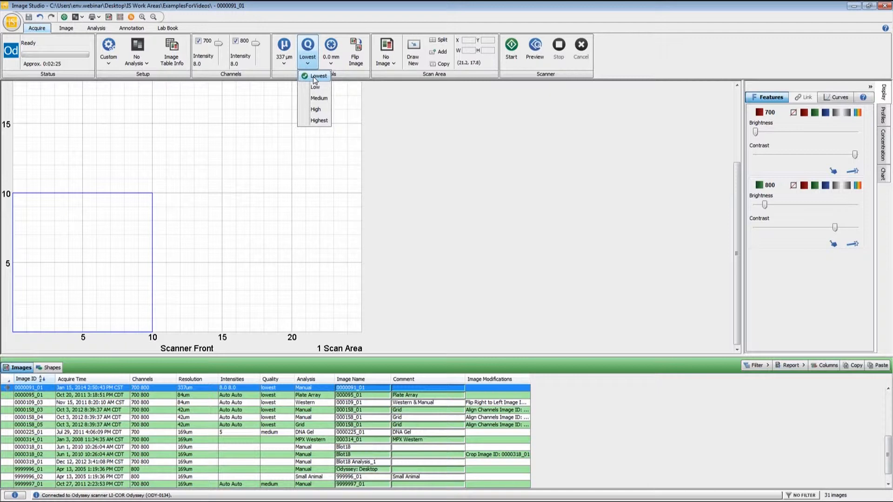
{"action": "left_click", "coordinate": [331, 50]}
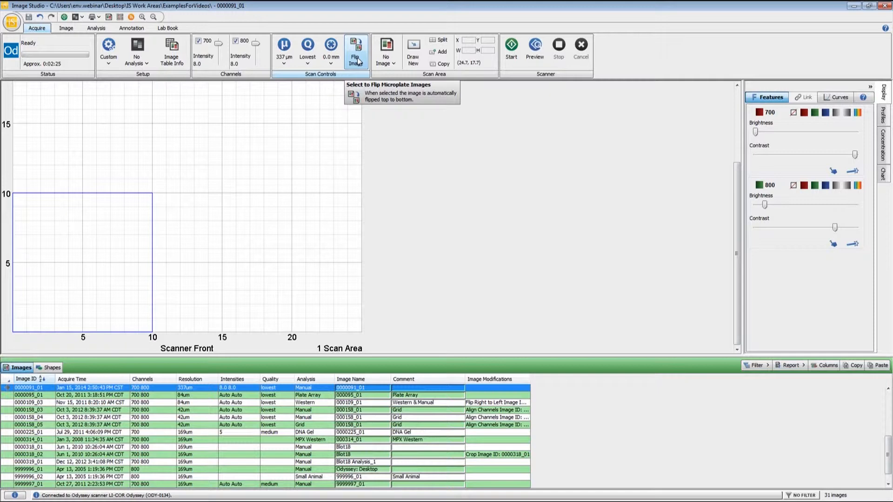
{"action": "mouse_move", "coordinate": [374, 71]}
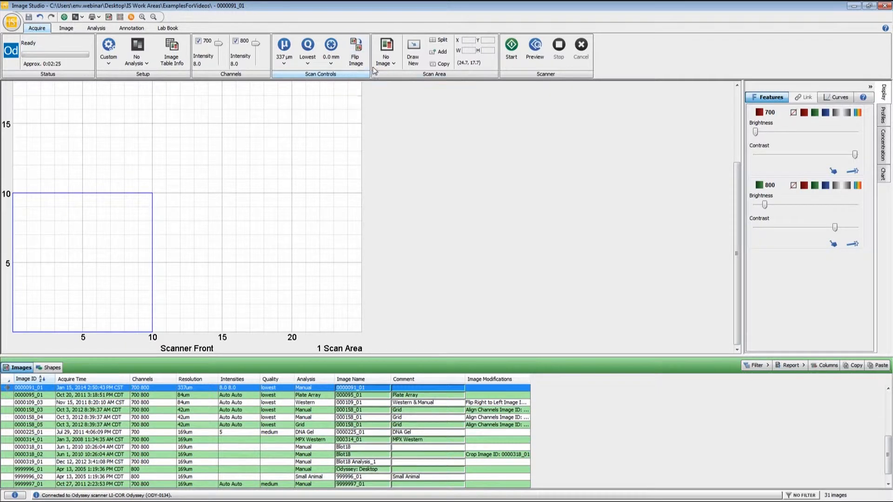
Drag the scan area's top edge down so it measures 10.0 by 5.0 at origin 0,0.
{"action": "left_click", "coordinate": [412, 50]}
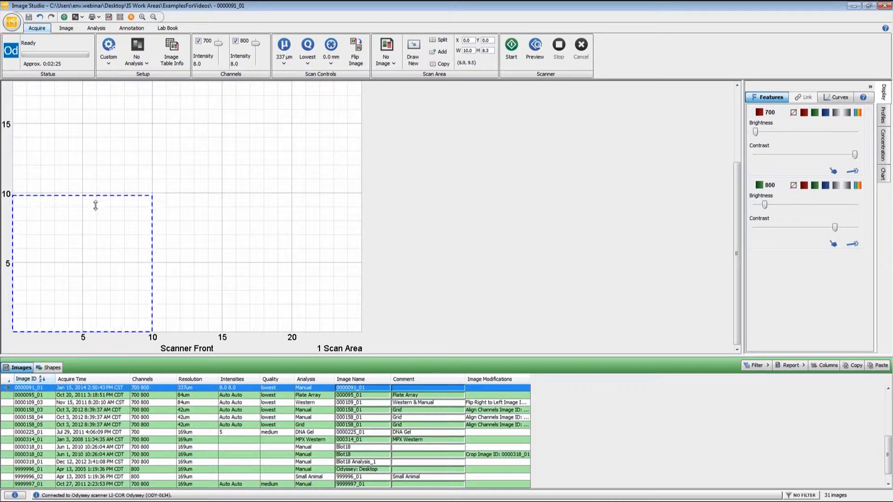
{"action": "left_click_drag", "start_coordinate": [96, 207], "coordinate": [89, 260]}
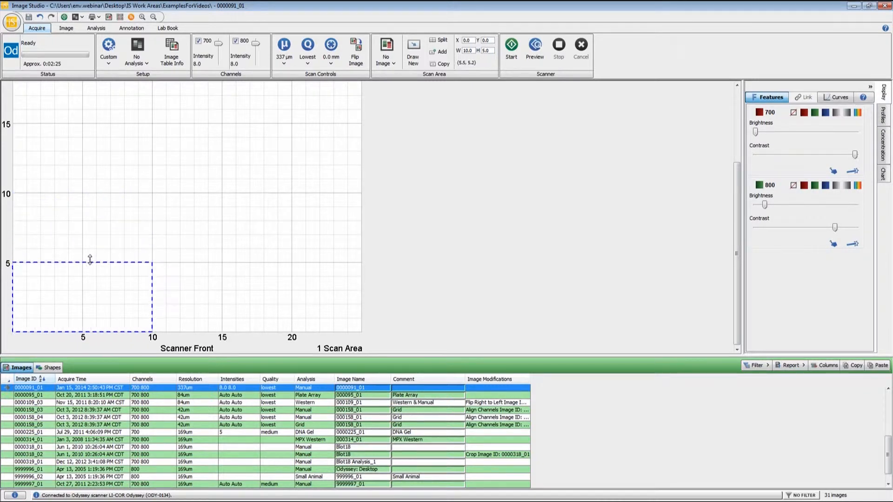
{"action": "mouse_move", "coordinate": [301, 250]}
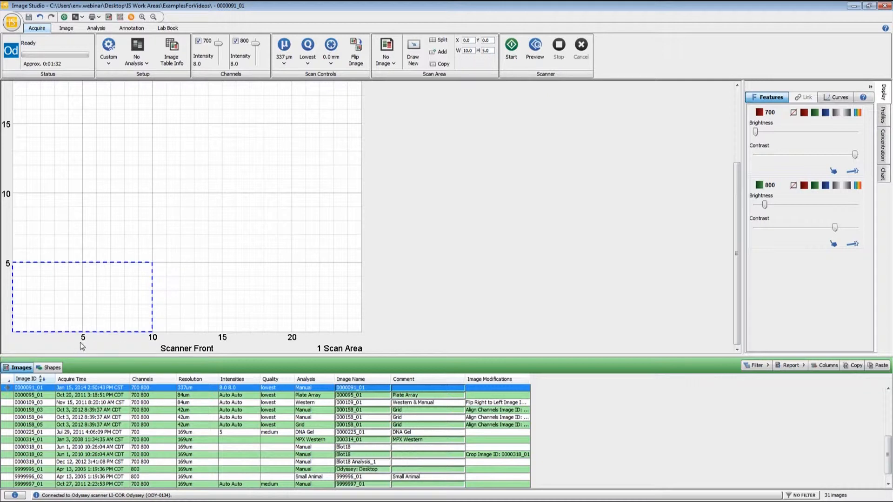
{"action": "mouse_move", "coordinate": [14, 194]}
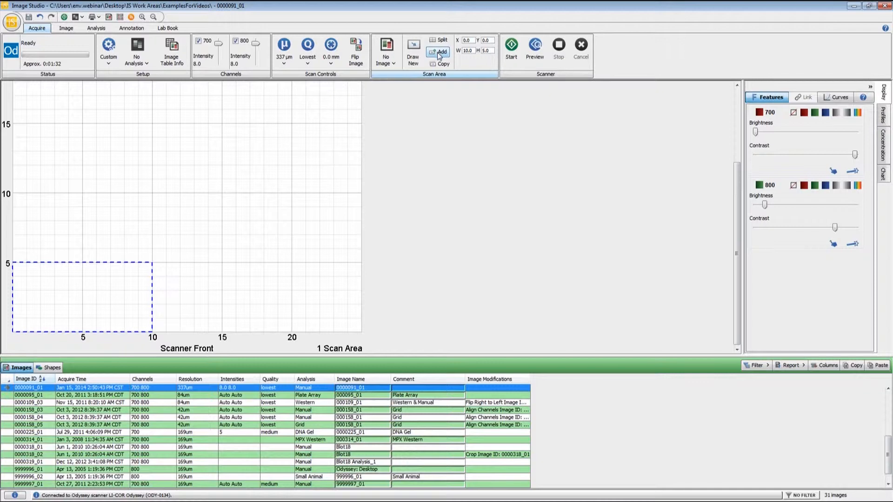
{"action": "mouse_move", "coordinate": [438, 52]}
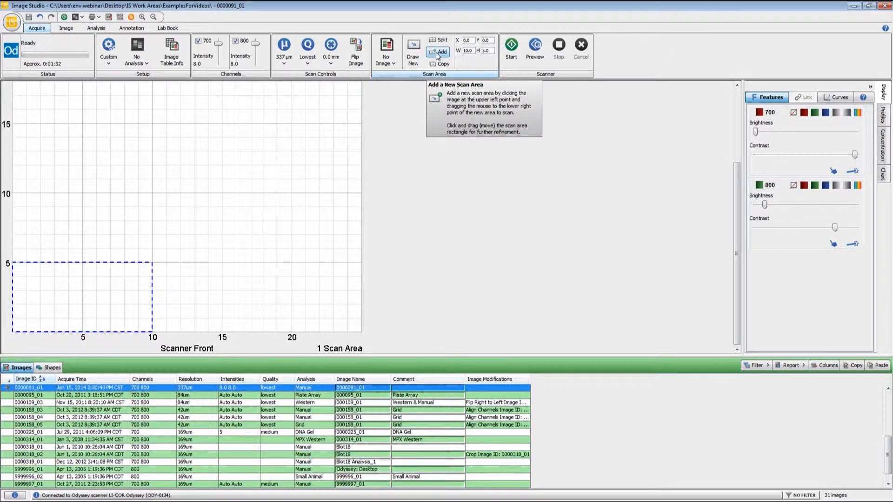
{"action": "left_click_drag", "start_coordinate": [199, 199], "coordinate": [322, 321]}
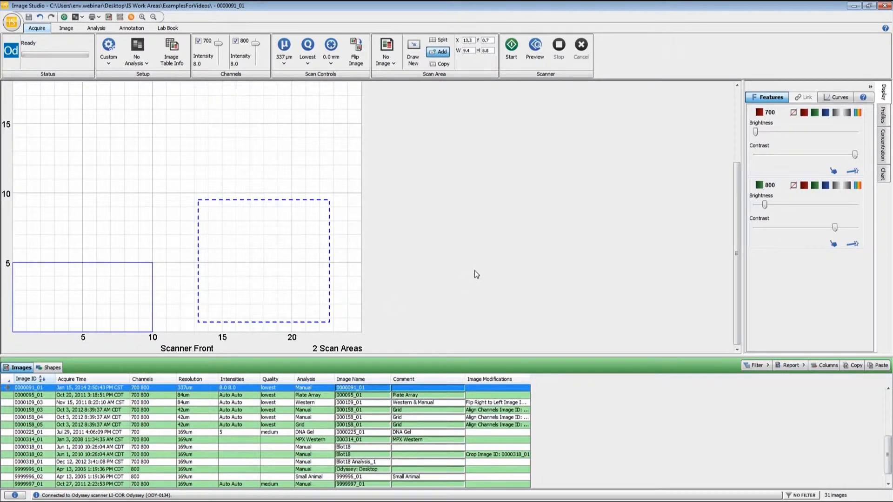
{"action": "mouse_move", "coordinate": [465, 273]}
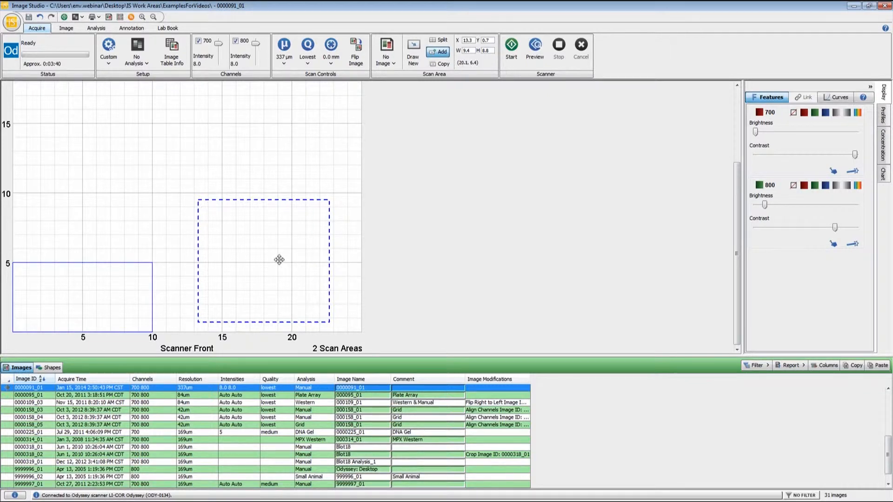
{"action": "left_click", "coordinate": [284, 48]}
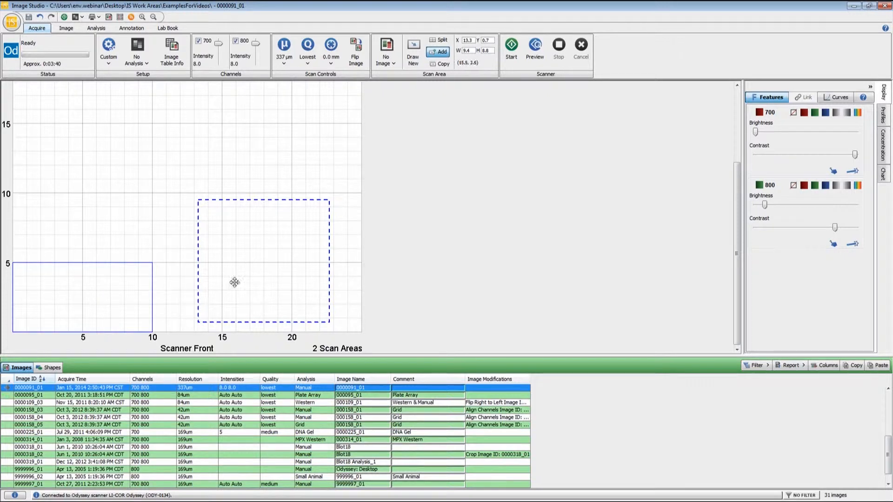
{"action": "mouse_move", "coordinate": [323, 279]}
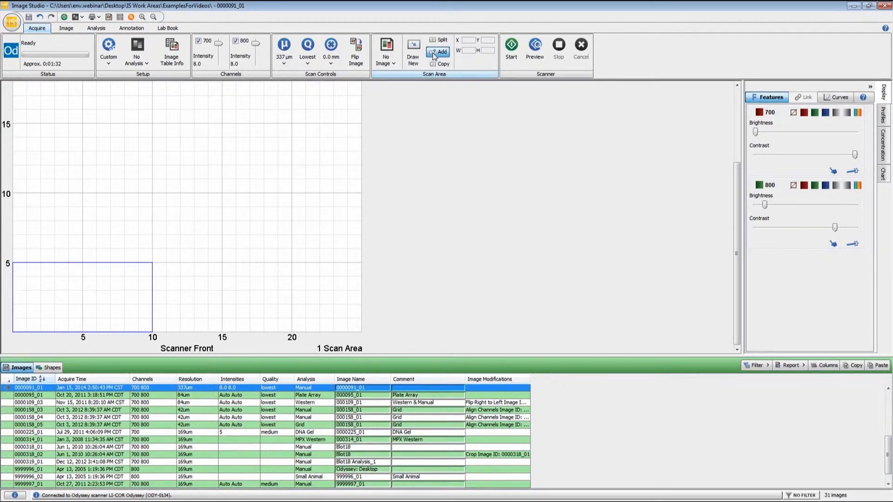
{"action": "left_click_drag", "start_coordinate": [209, 171], "coordinate": [330, 298]}
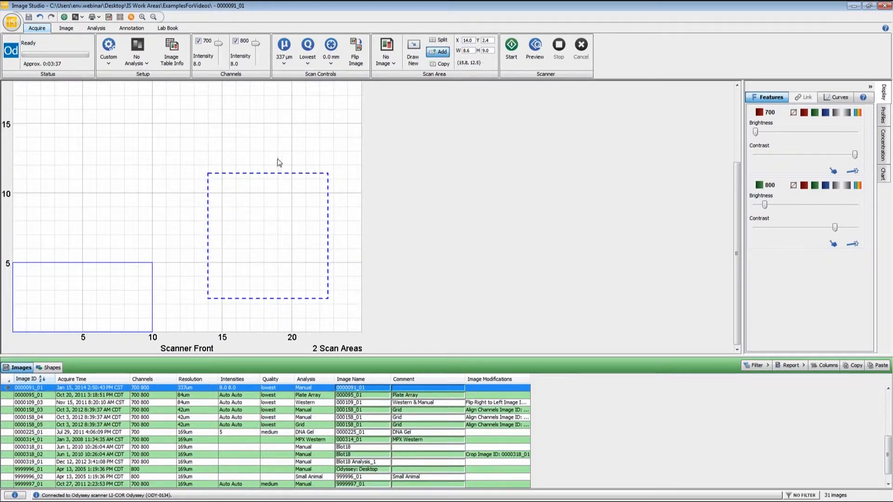
{"action": "mouse_move", "coordinate": [480, 70]}
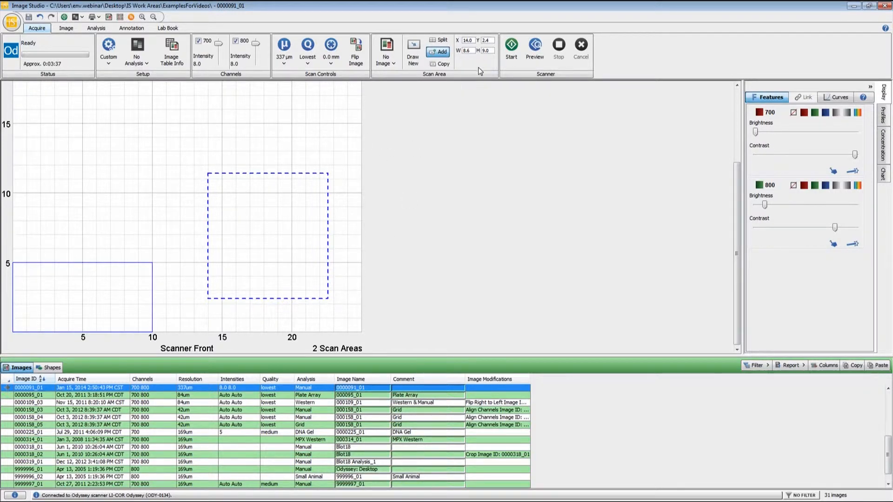
{"action": "left_click", "coordinate": [437, 39]}
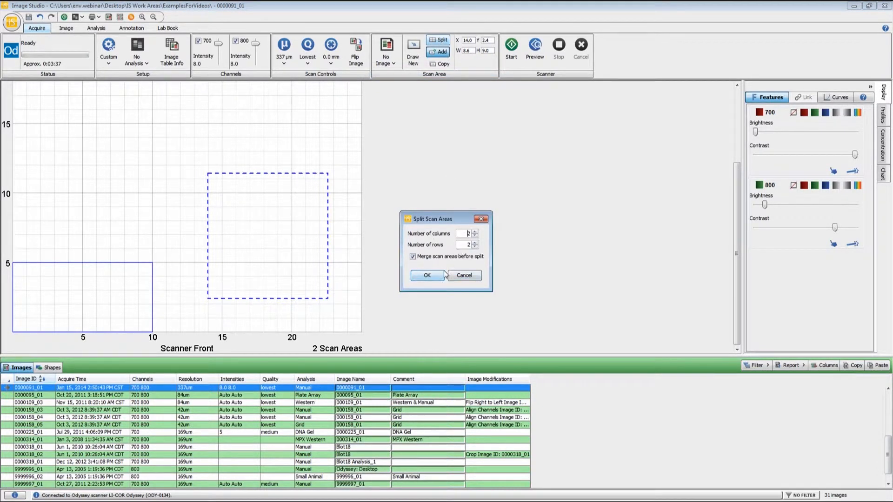
{"action": "left_click", "coordinate": [427, 276]}
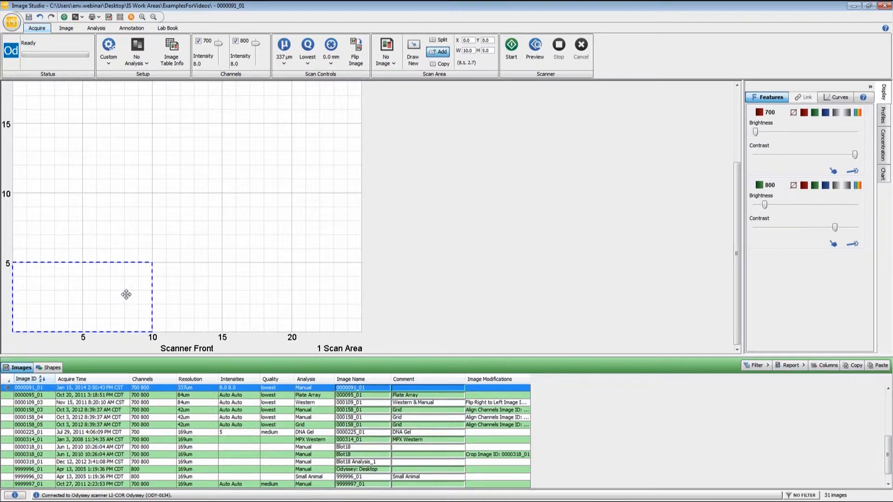
{"action": "mouse_move", "coordinate": [532, 249]}
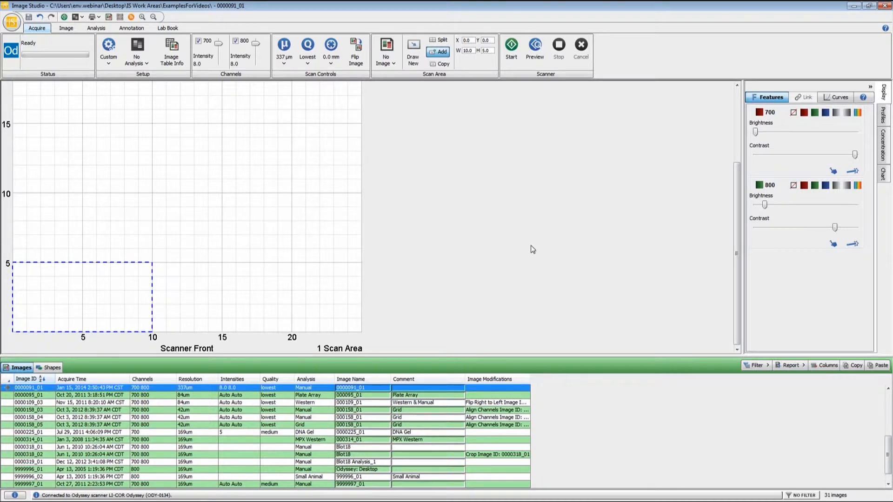
Start acquisition of the 10 by 5 area as image 0000092_01.
{"action": "left_click", "coordinate": [510, 47]}
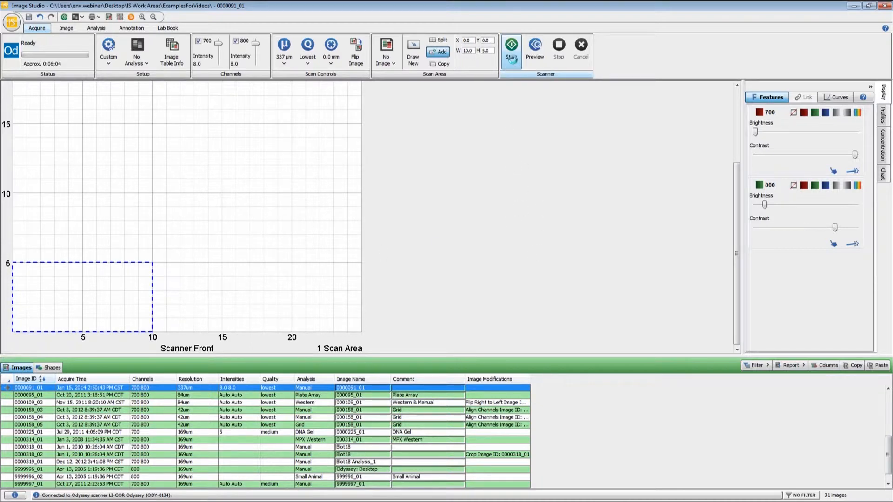
{"action": "left_click", "coordinate": [516, 46]}
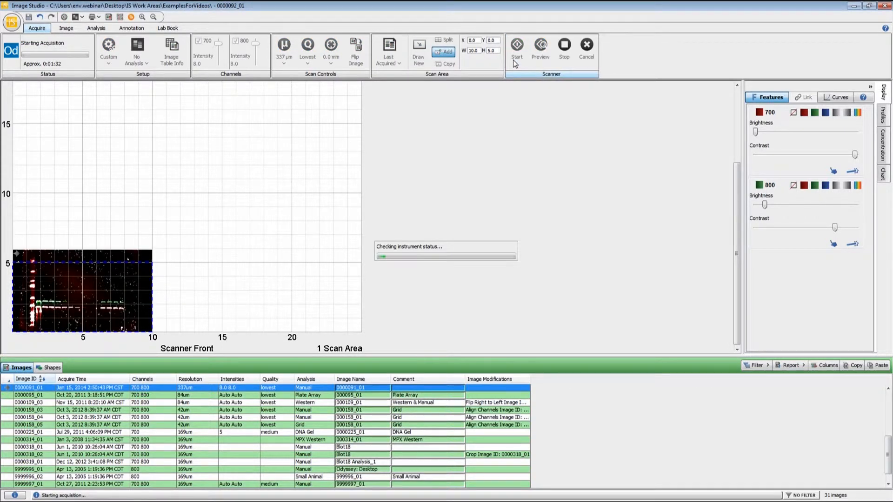
{"action": "left_click", "coordinate": [516, 46]}
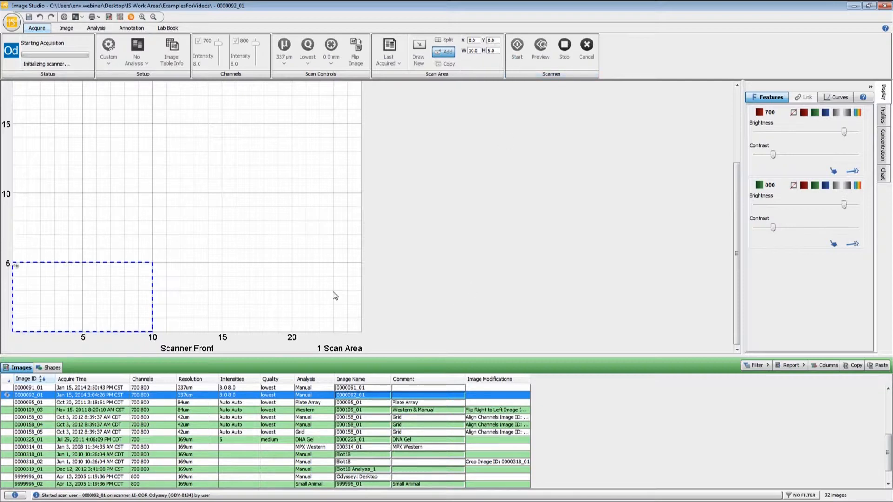
{"action": "mouse_move", "coordinate": [261, 288]}
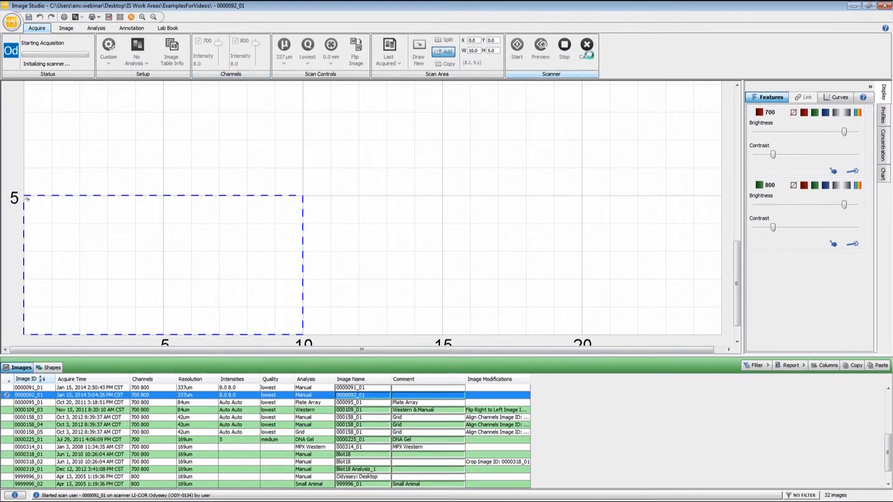
{"action": "mouse_move", "coordinate": [587, 50]}
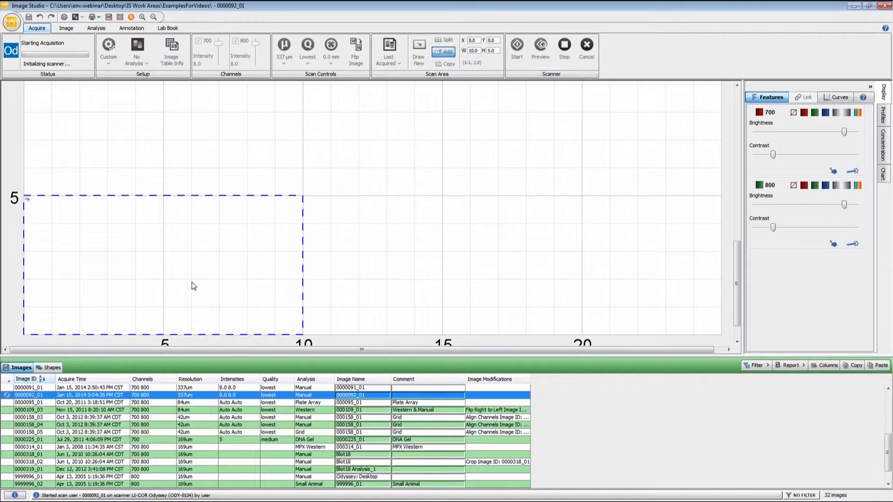
{"action": "mouse_move", "coordinate": [179, 212]}
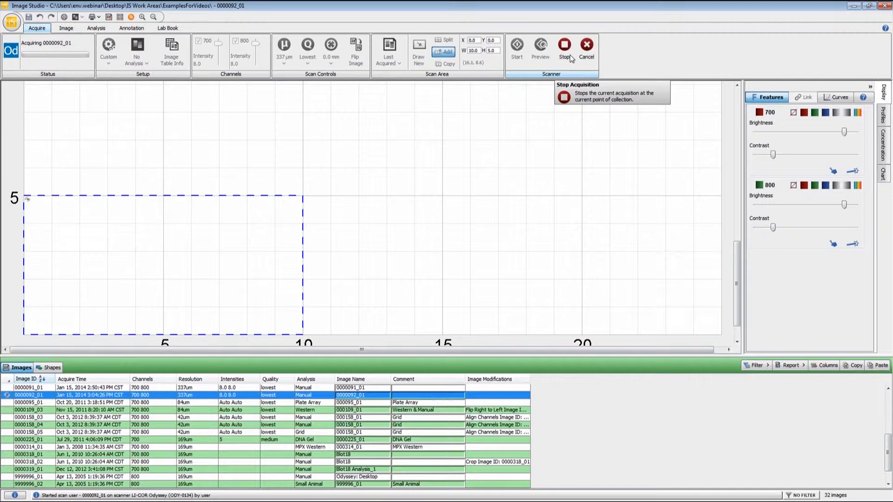
{"action": "mouse_move", "coordinate": [79, 330]}
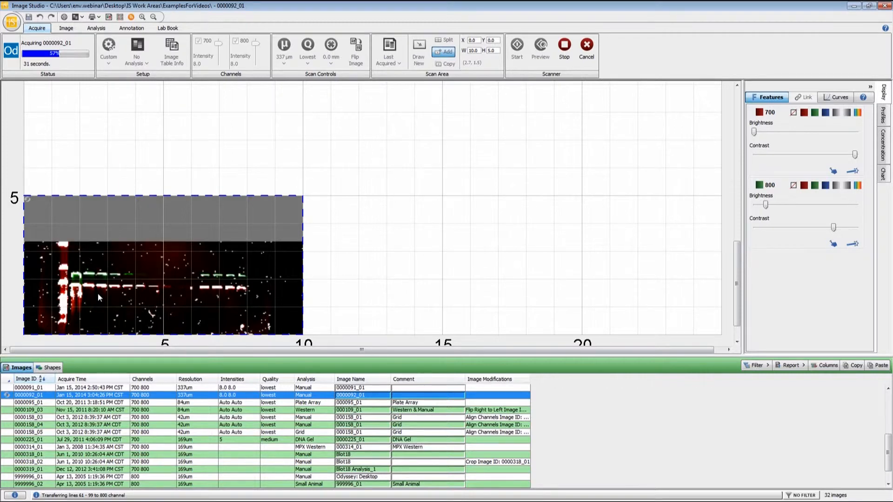
{"action": "mouse_move", "coordinate": [228, 240]}
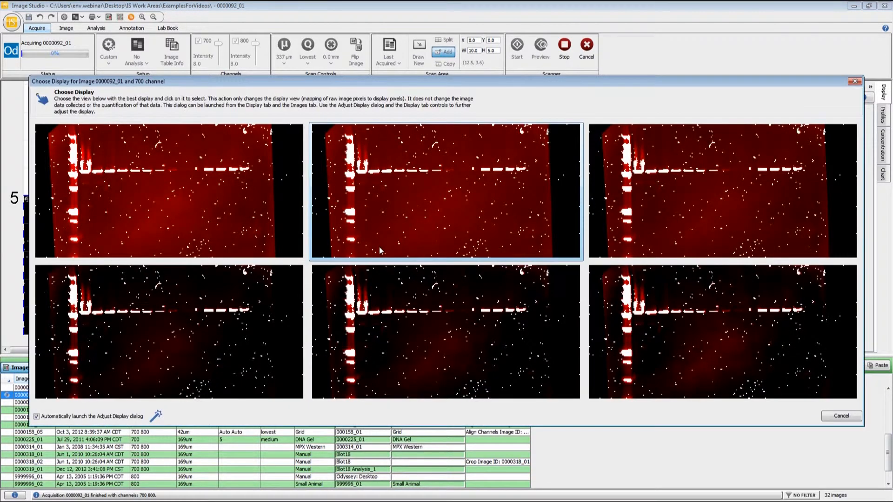
Pick the top-middle 700 display and draw a 7.3 by 1.3 scan area over the bands.
{"action": "left_click", "coordinate": [446, 191]}
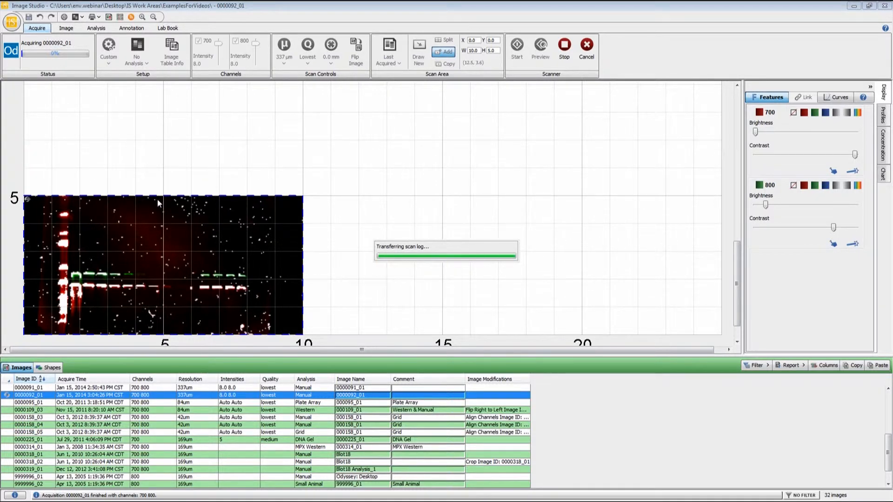
{"action": "mouse_move", "coordinate": [152, 196]}
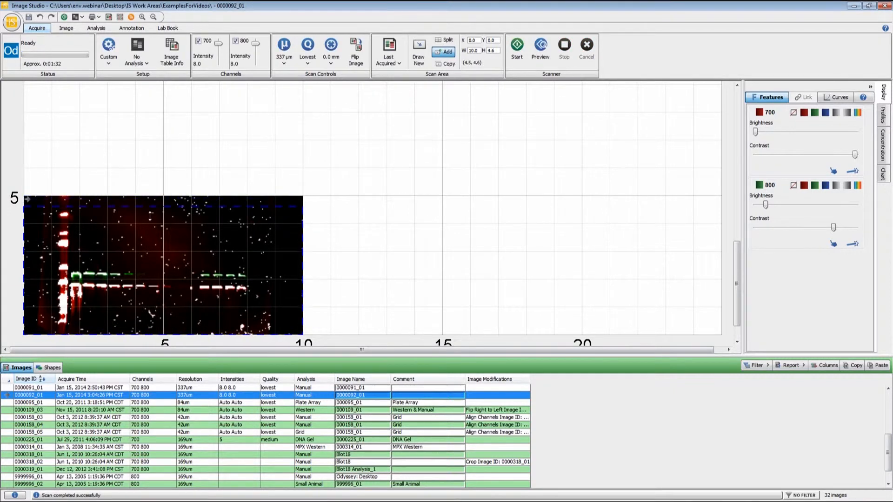
{"action": "left_click_drag", "start_coordinate": [151, 215], "coordinate": [154, 260]}
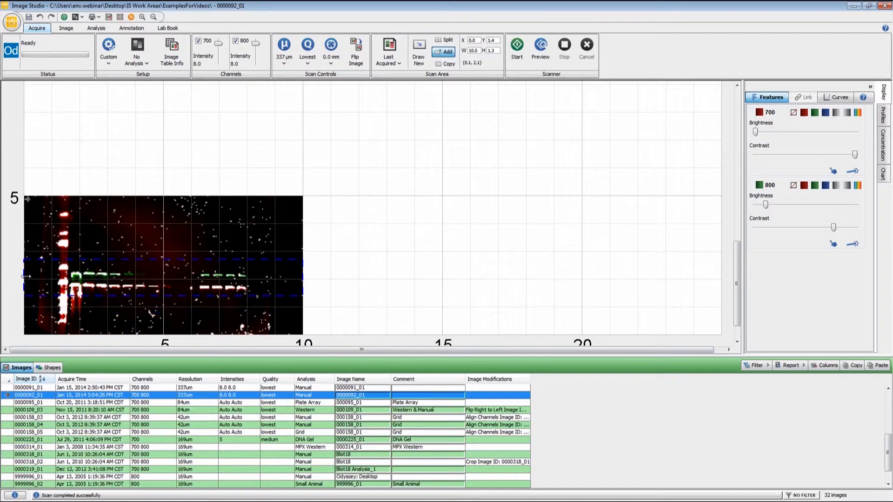
{"action": "left_click_drag", "start_coordinate": [26, 276], "coordinate": [51, 276]}
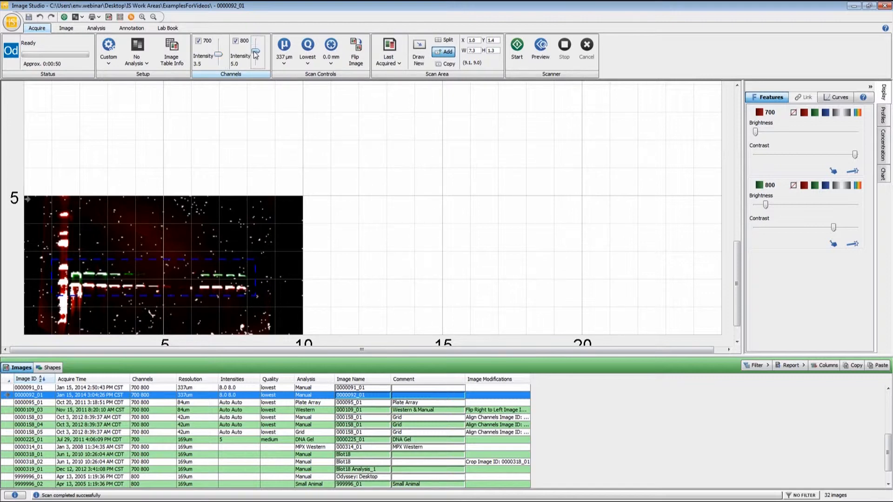
Set resolution to 169 µm and rescan the band area as image 0000093_01.
{"action": "left_click", "coordinate": [284, 48]}
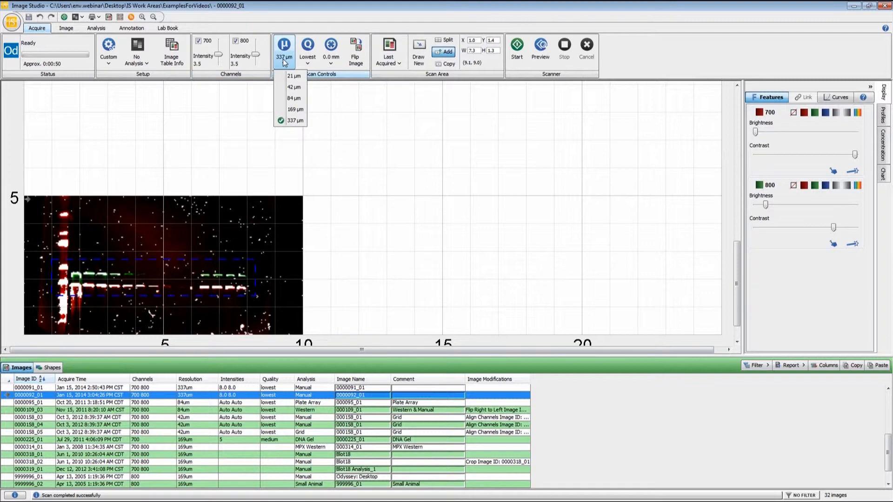
{"action": "left_click", "coordinate": [296, 109]}
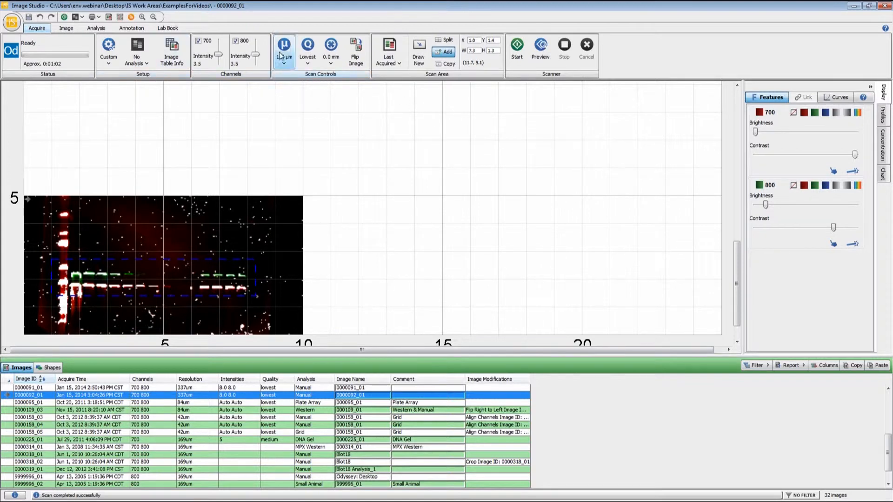
{"action": "left_click", "coordinate": [284, 48]}
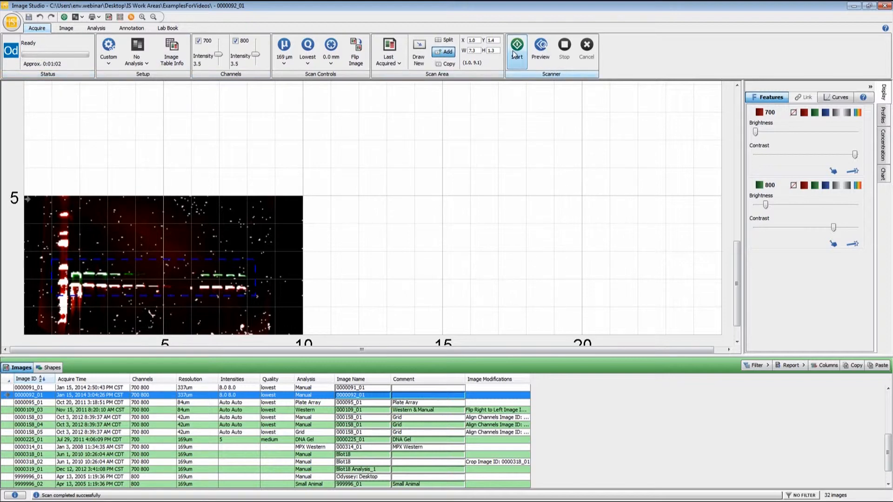
{"action": "left_click", "coordinate": [516, 45]}
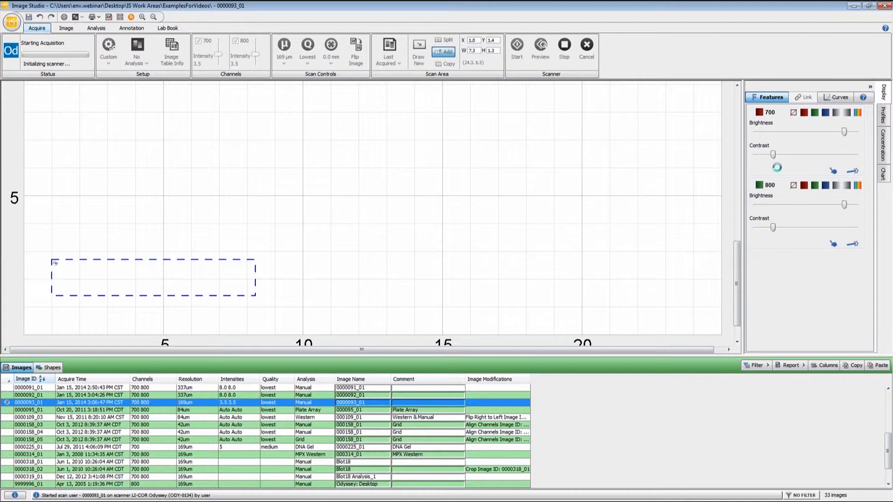
{"action": "left_click_drag", "start_coordinate": [774, 131], "coordinate": [809, 131]}
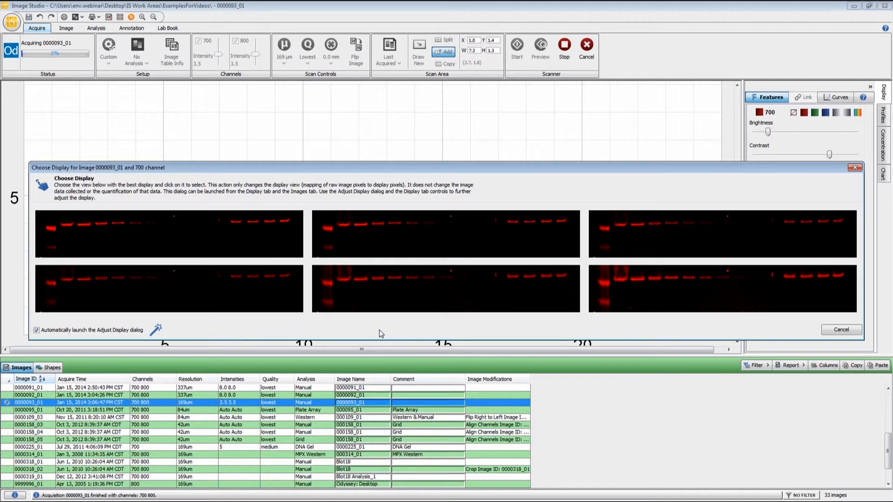
Choose the lower-left 700 channel preview to reach Adjust Display.
{"action": "left_click", "coordinate": [170, 289]}
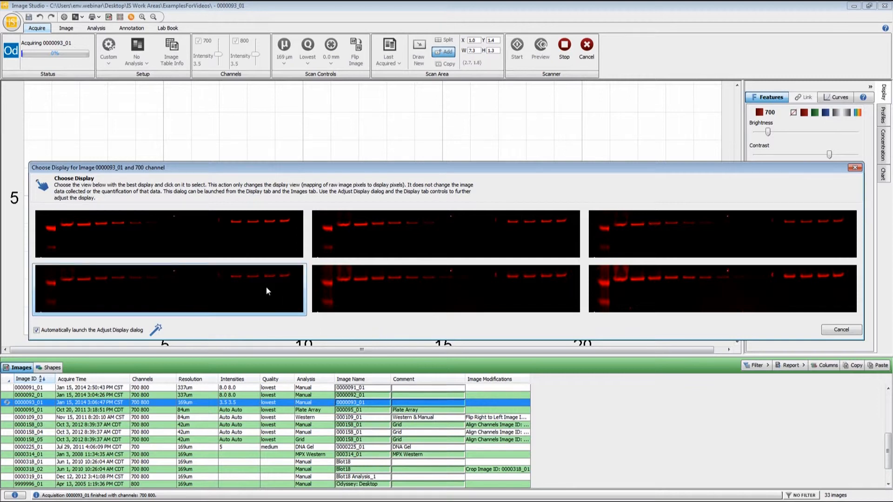
{"action": "mouse_move", "coordinate": [192, 302]}
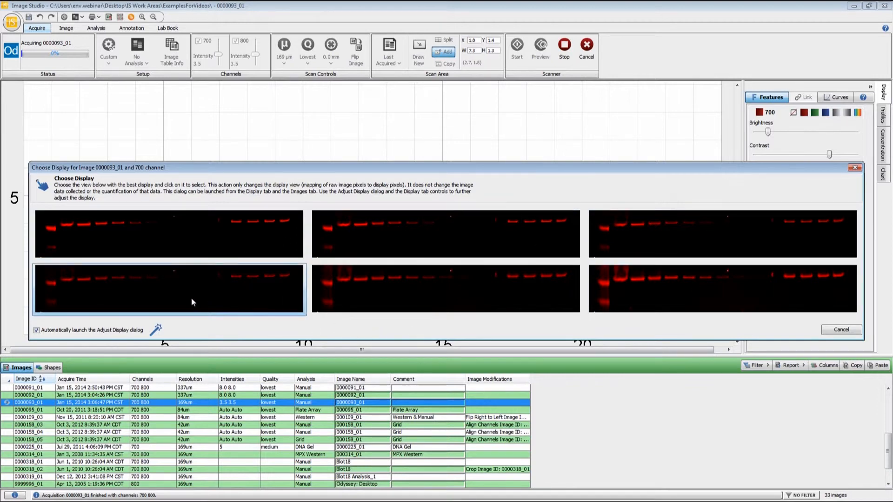
{"action": "left_click", "coordinate": [170, 289]}
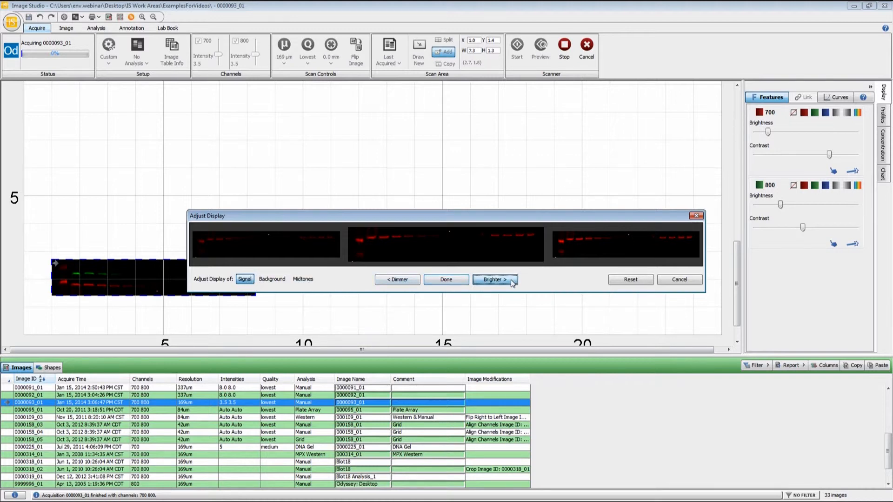
Brighten the 700 channel signal, then brighten its background level.
{"action": "left_click", "coordinate": [493, 280]}
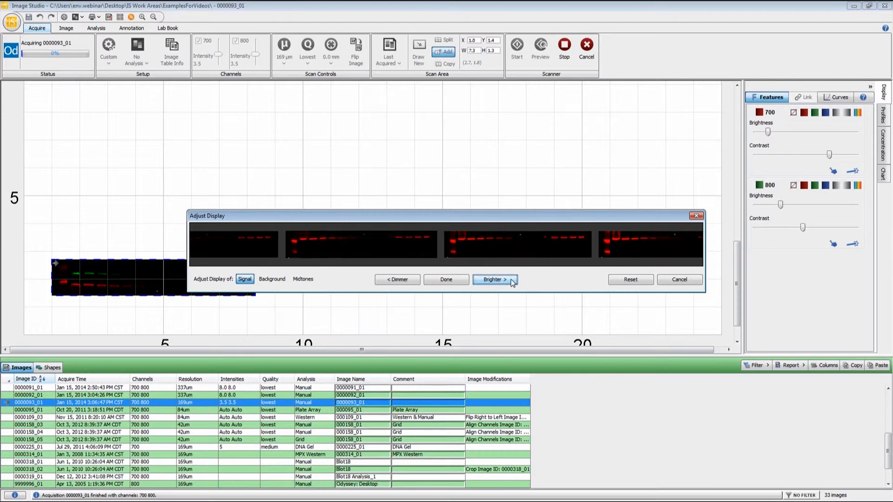
{"action": "left_click", "coordinate": [493, 280]}
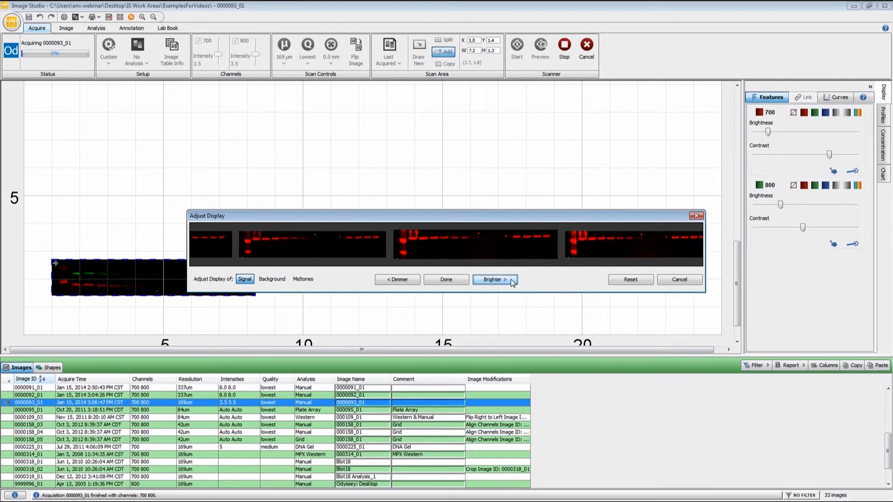
{"action": "left_click", "coordinate": [272, 279]}
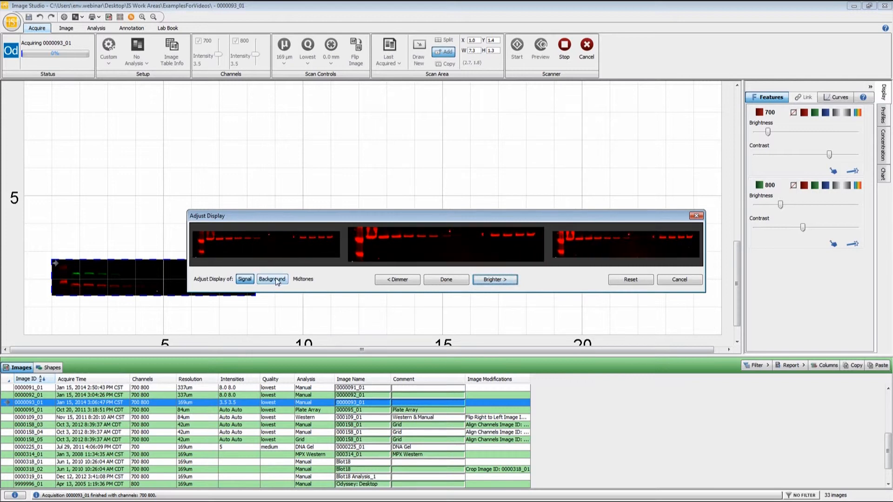
{"action": "left_click", "coordinate": [272, 279]}
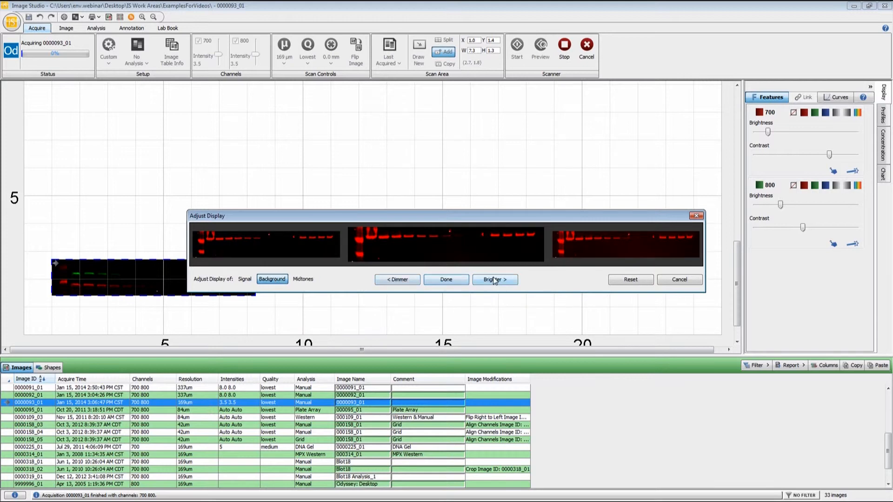
{"action": "left_click", "coordinate": [493, 279]}
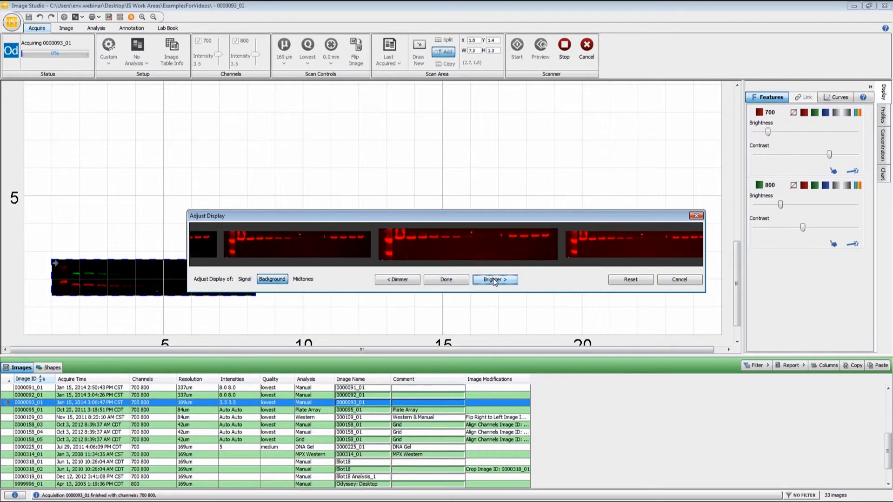
{"action": "left_click", "coordinate": [494, 279]}
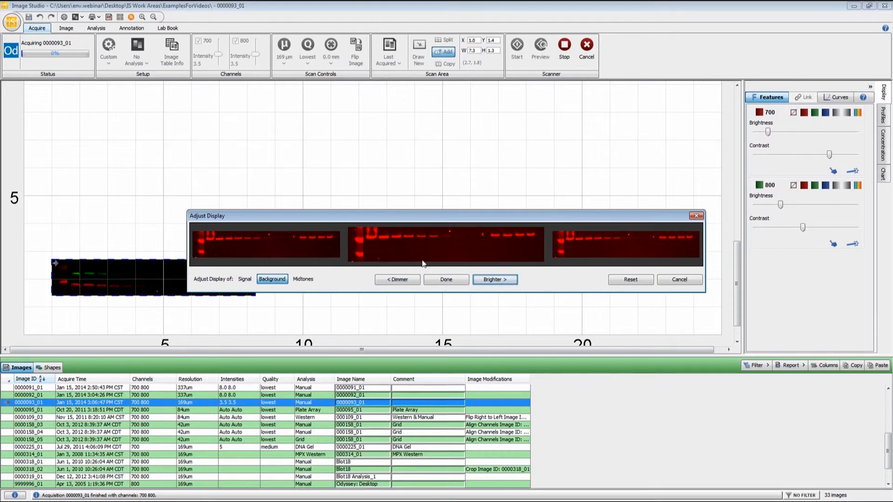
Dim the background to its lowest level, review midtones, and accept the 700 display.
{"action": "left_click", "coordinate": [398, 279]}
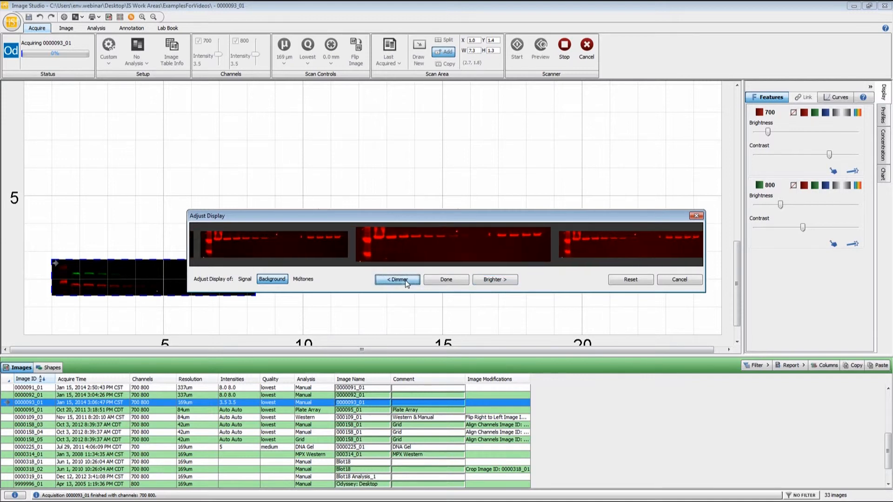
{"action": "left_click", "coordinate": [398, 279]}
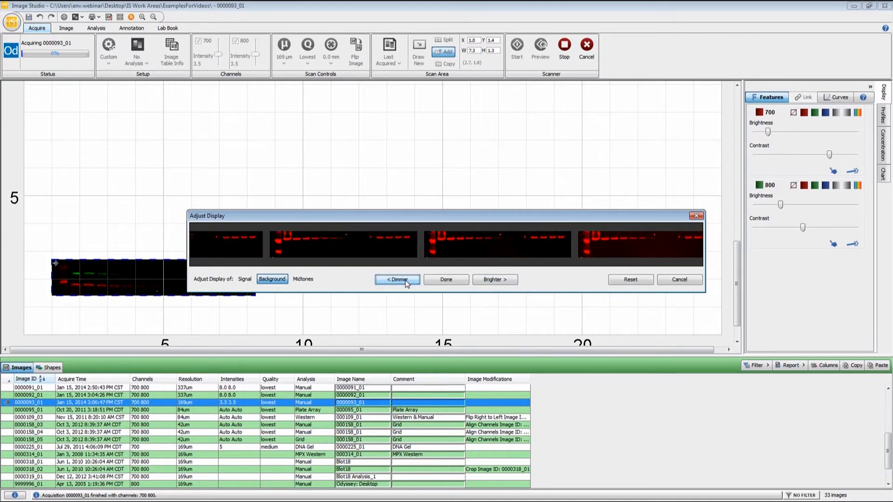
{"action": "left_click", "coordinate": [397, 280]}
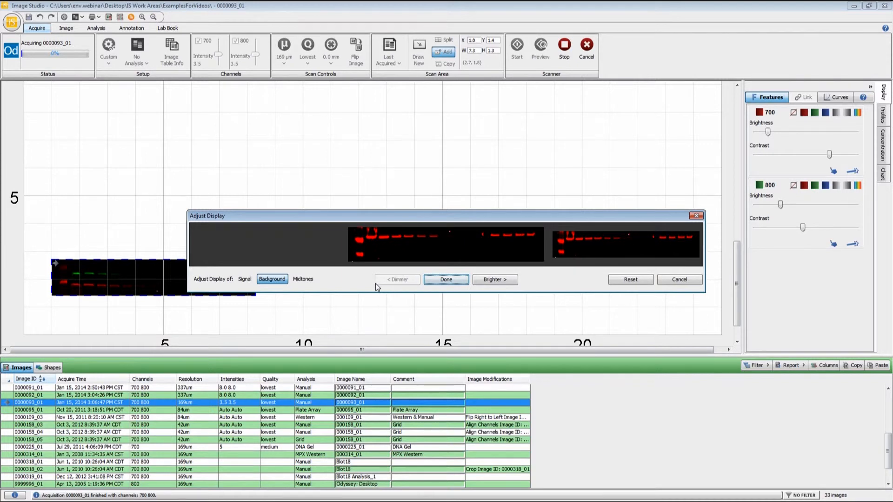
{"action": "left_click", "coordinate": [304, 279]}
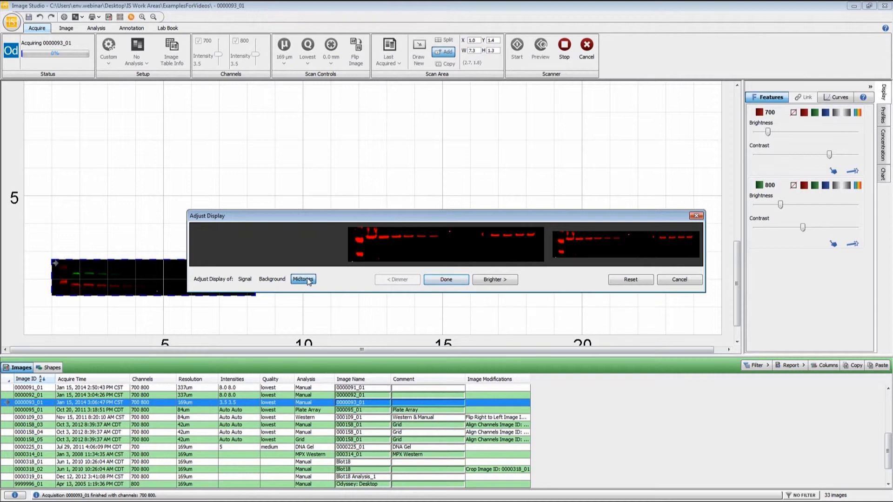
{"action": "mouse_move", "coordinate": [303, 279]}
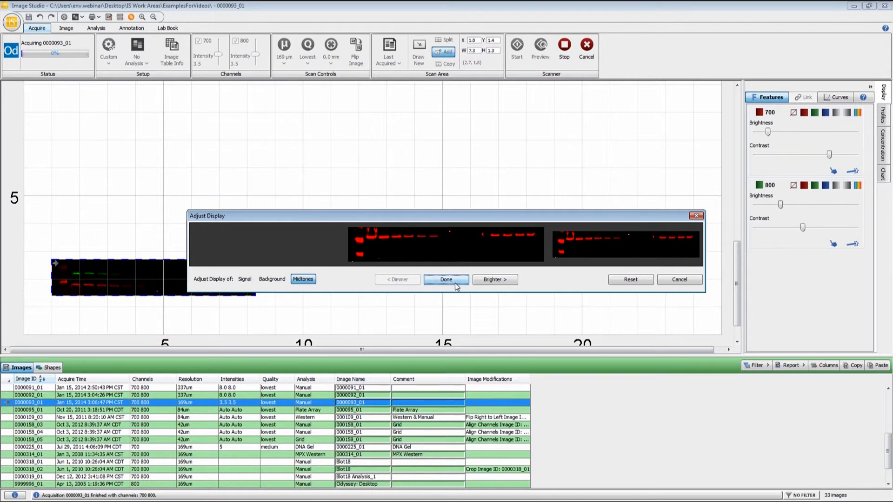
{"action": "left_click", "coordinate": [447, 280]}
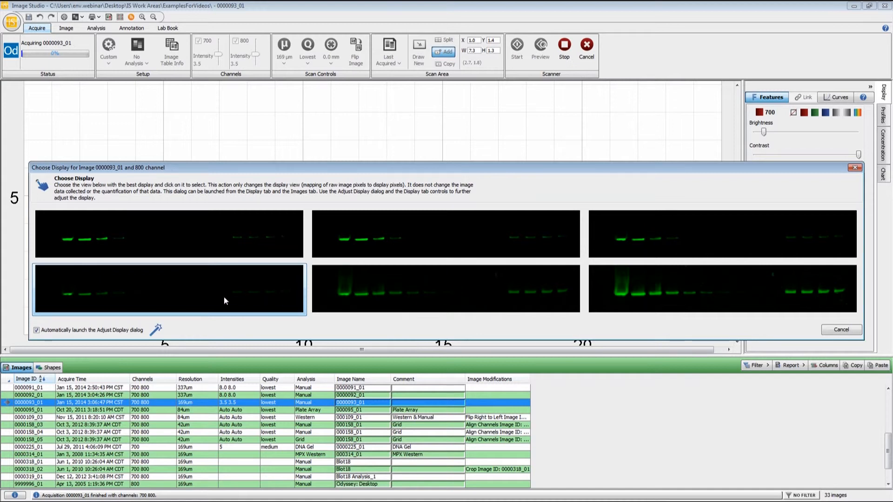
Choose the lower-left 800 preview, brighten its signal, review background and midtones, and accept.
{"action": "left_click", "coordinate": [170, 289]}
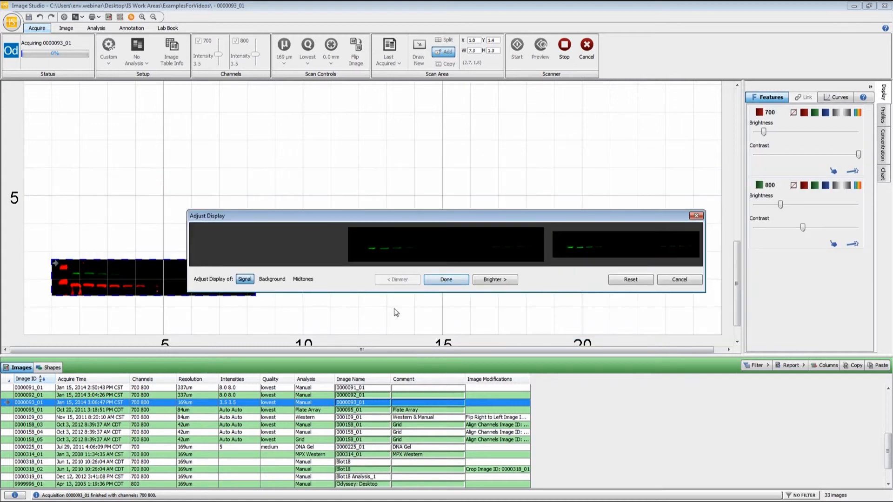
{"action": "left_click", "coordinate": [491, 279]}
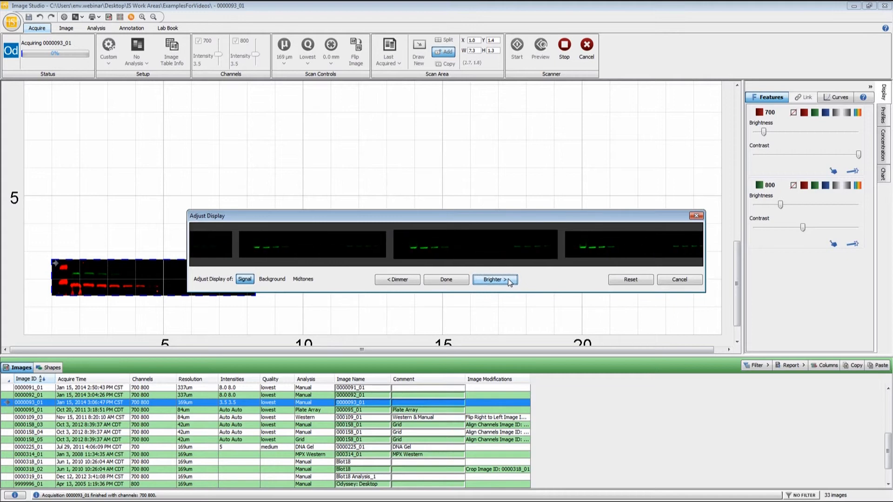
{"action": "left_click", "coordinate": [272, 279]}
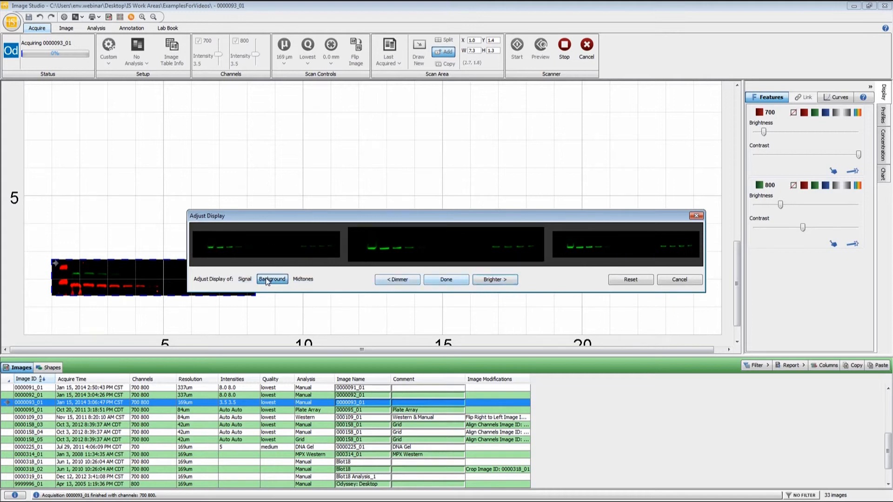
{"action": "left_click", "coordinate": [302, 279]}
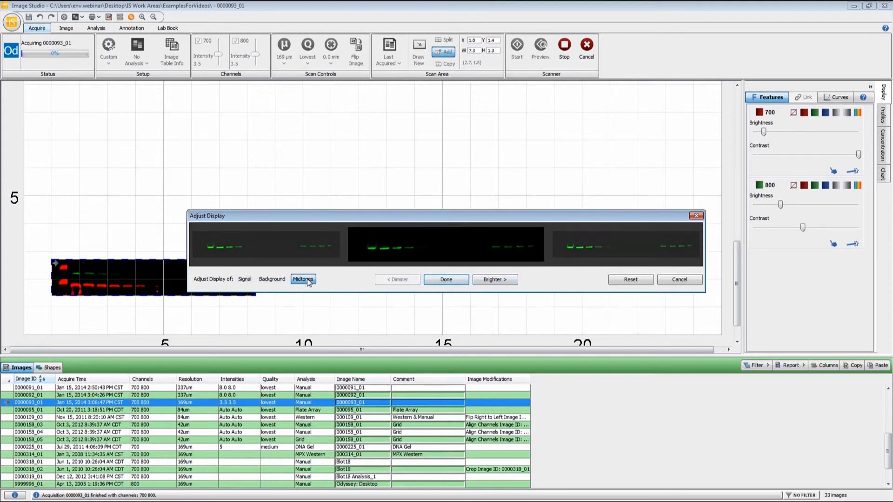
{"action": "left_click", "coordinate": [446, 280]}
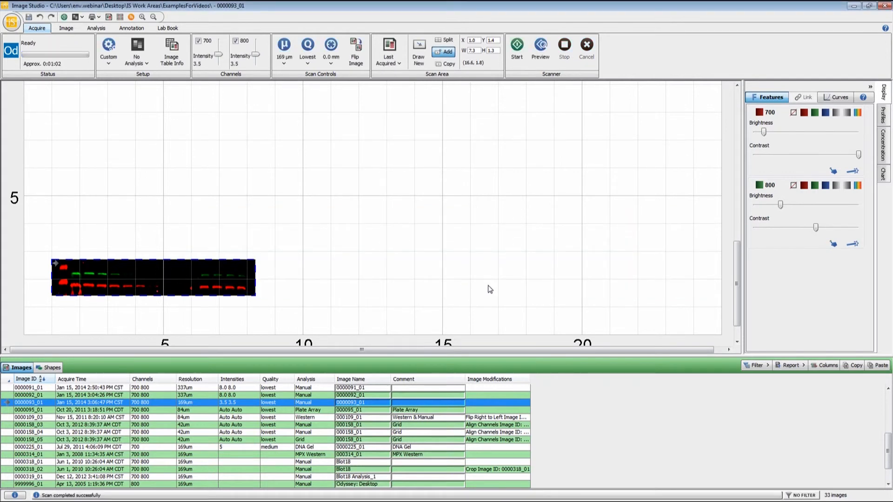
{"action": "mouse_move", "coordinate": [491, 308]}
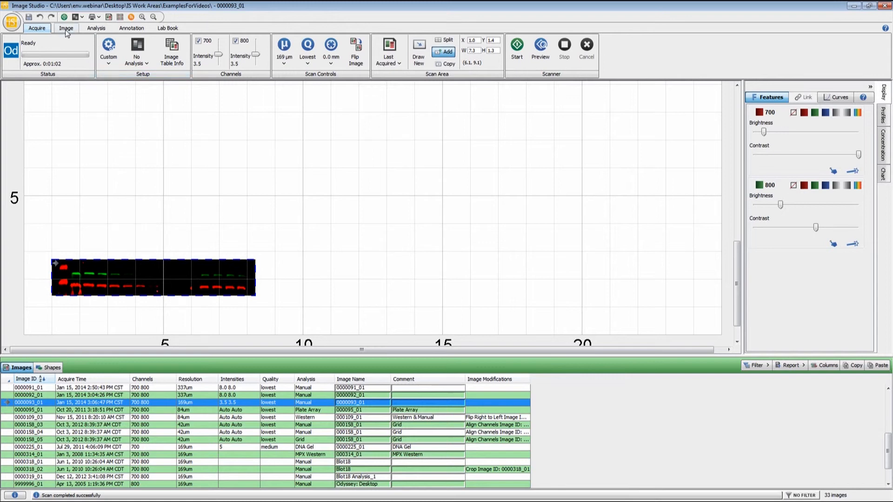
Switch to the Image workspace showing the finished 0000093_01 two-channel scan.
{"action": "left_click", "coordinate": [67, 28]}
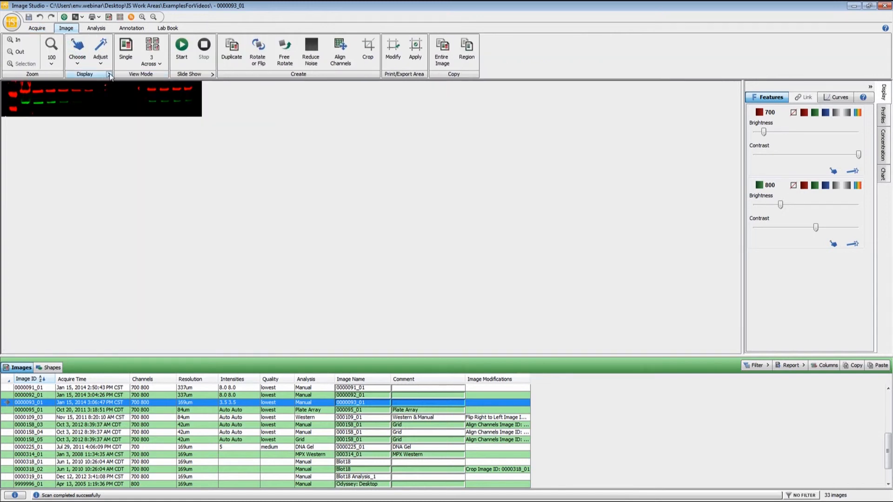
{"action": "mouse_move", "coordinate": [110, 75]}
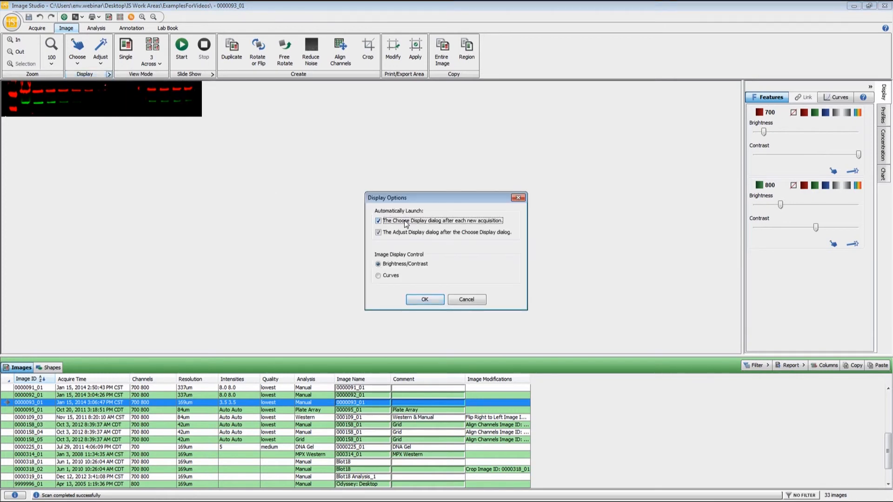
{"action": "left_click", "coordinate": [379, 222]}
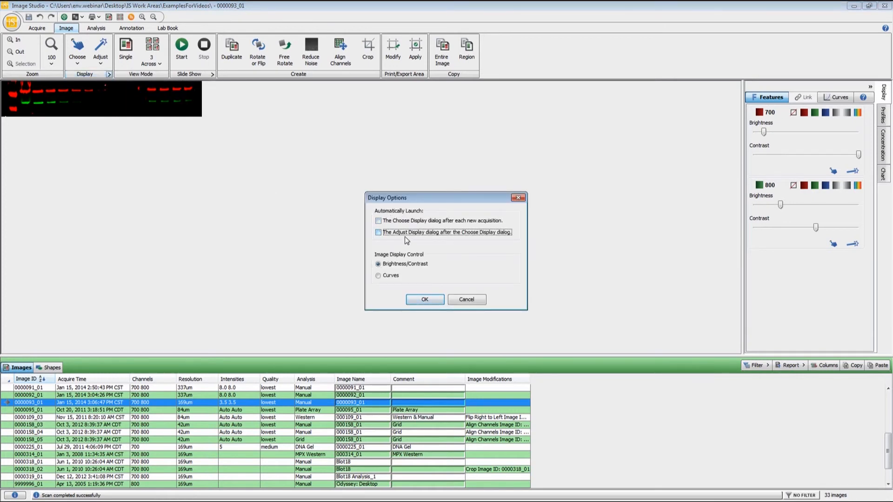
{"action": "left_click", "coordinate": [379, 221]}
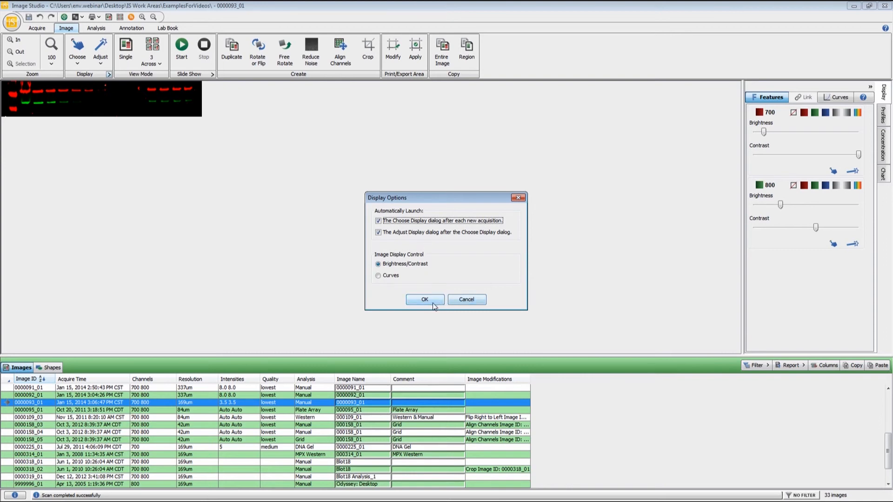
{"action": "left_click", "coordinate": [424, 299]}
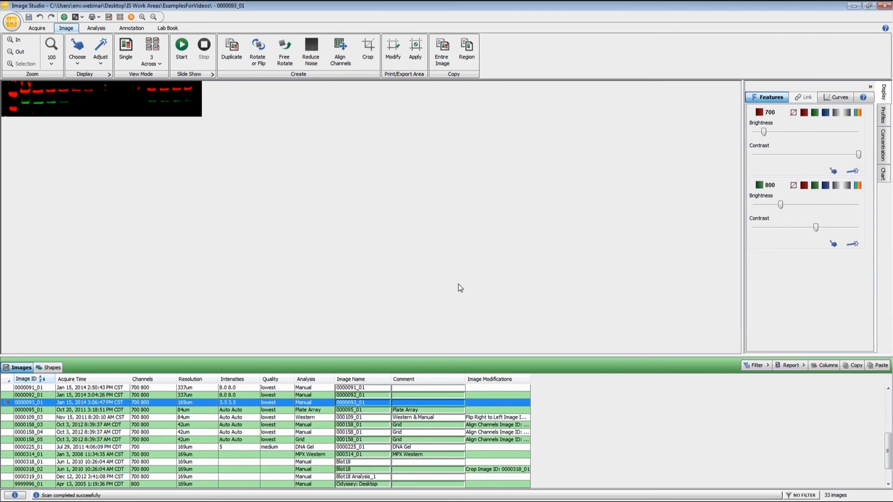
{"action": "mouse_move", "coordinate": [519, 247]}
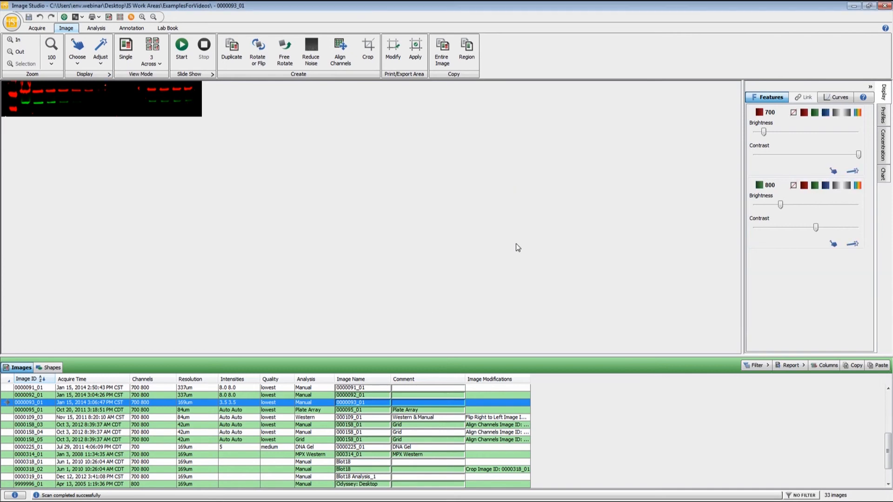